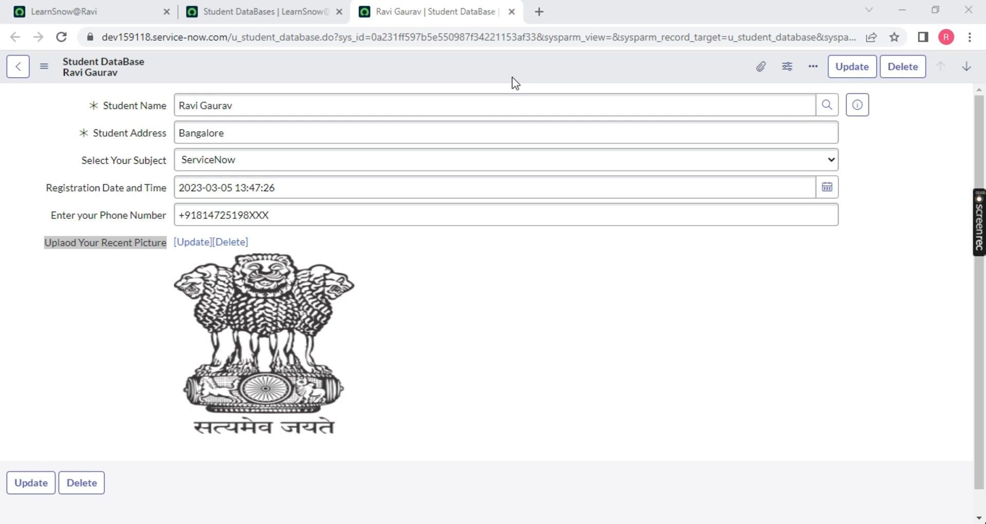
mouse_move(285, 74)
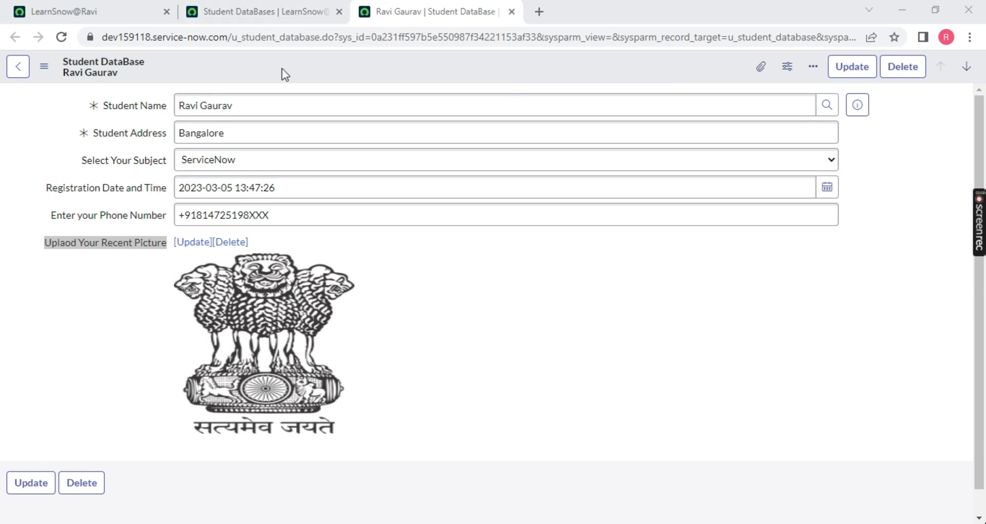
mouse_move(319, 69)
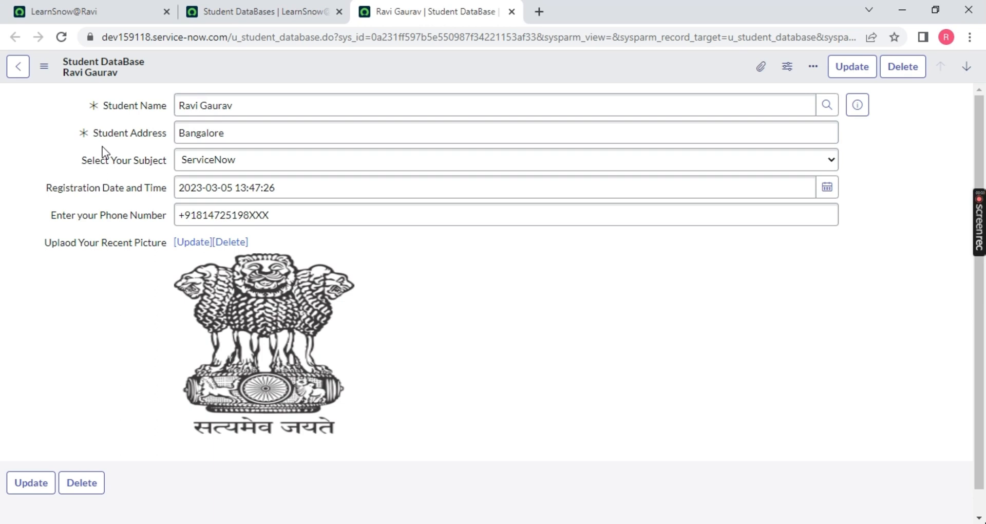
Find u_student_database in the navigator filter and start a new Student DataBase record
click(506, 133)
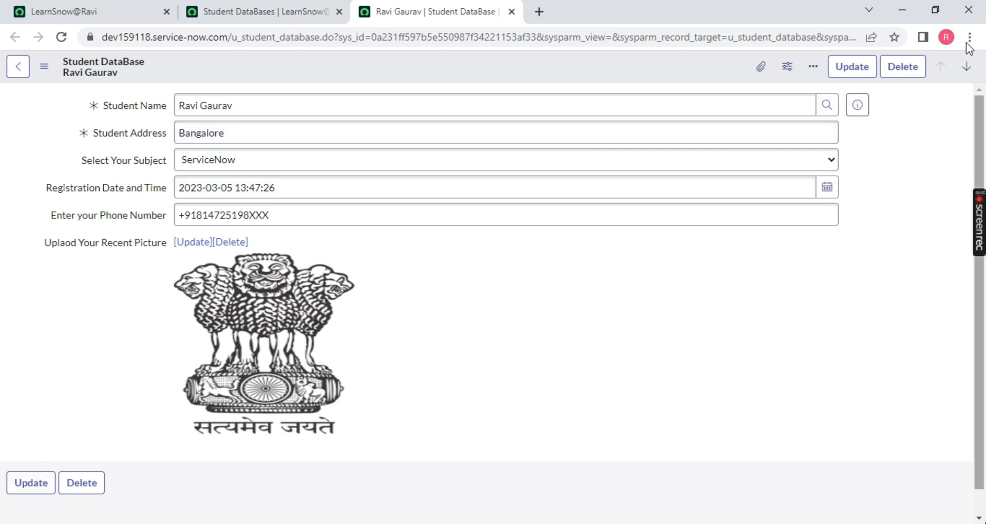
click(503, 132)
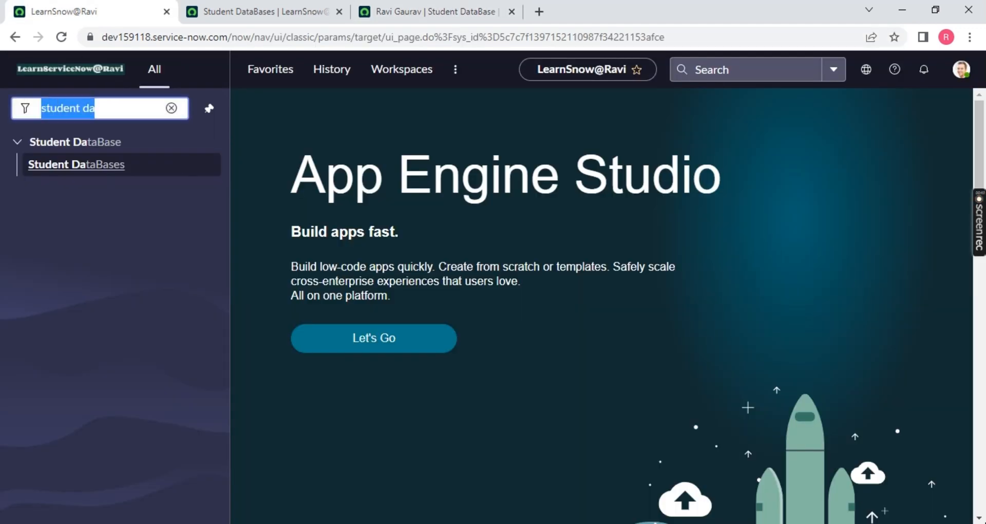
text(u_student_database.do)
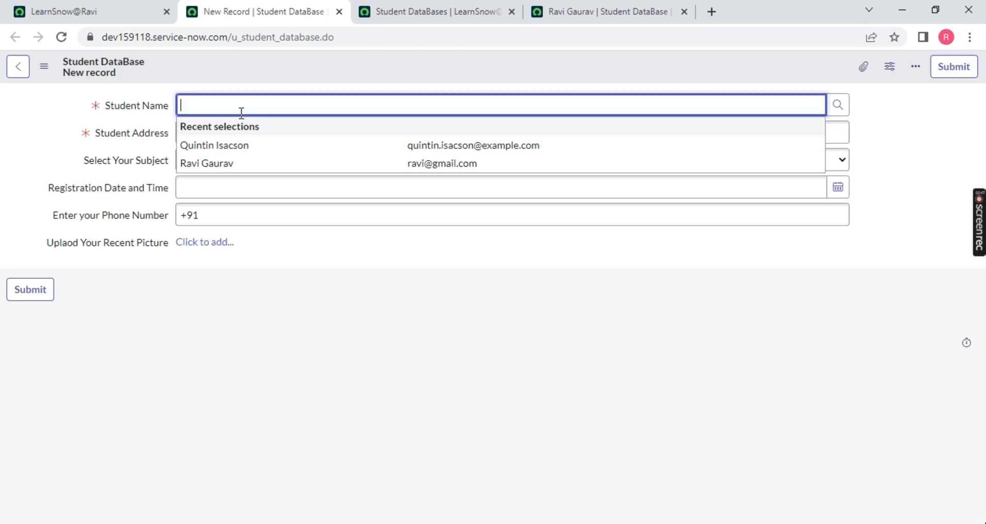
click(554, 203)
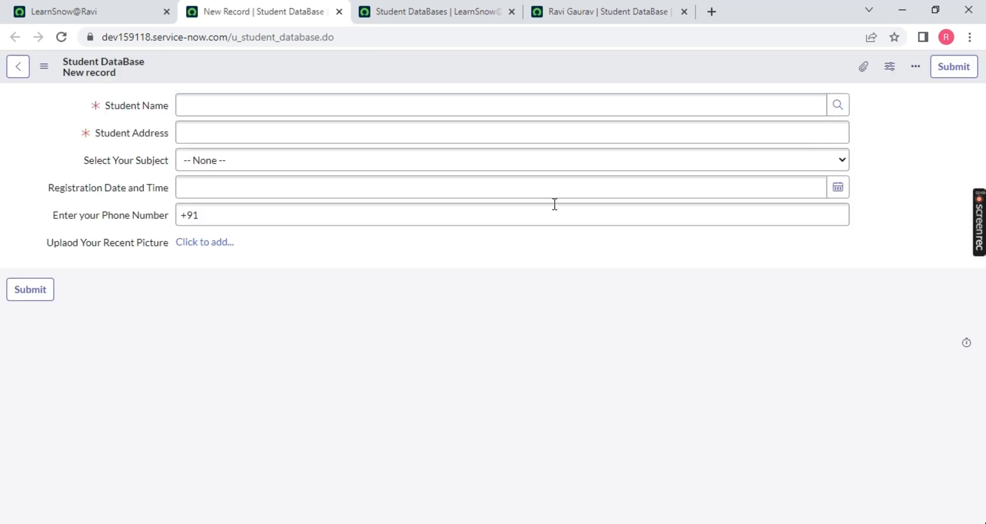
Bring up Configure > Form Layout for the new record's form
click(889, 66)
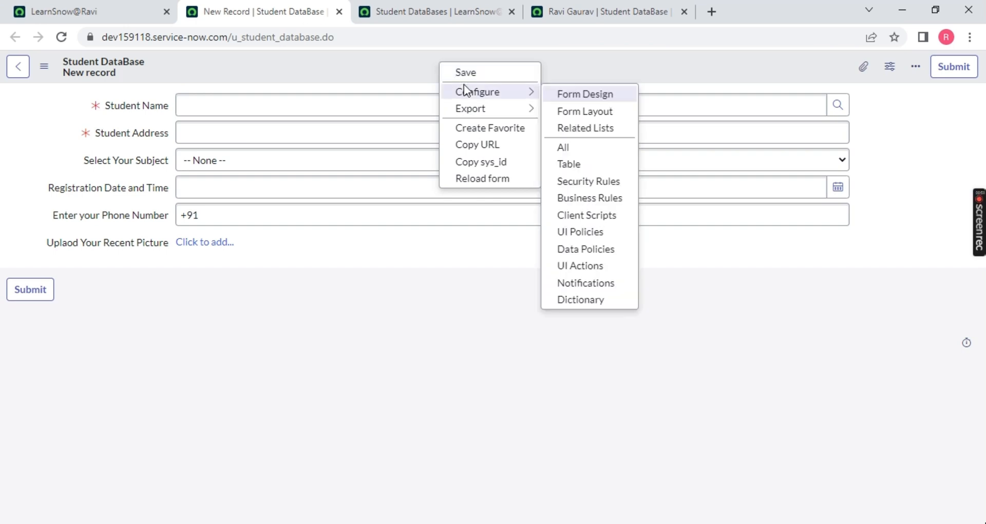
mouse_move(590, 105)
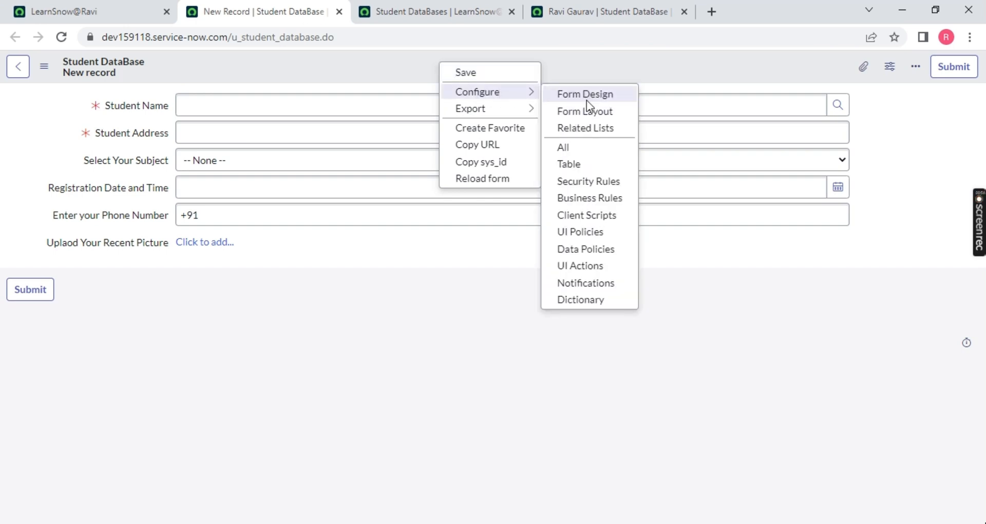
mouse_move(585, 111)
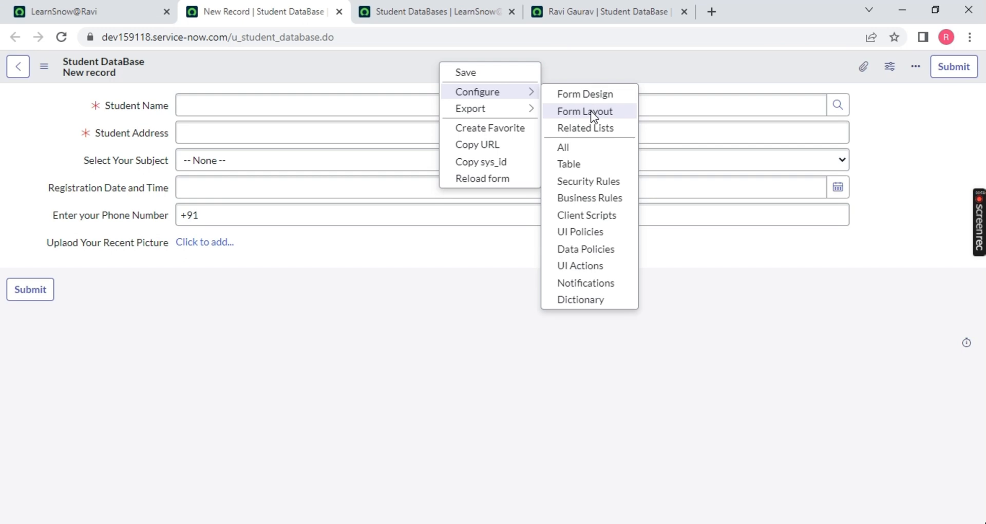
click(583, 111)
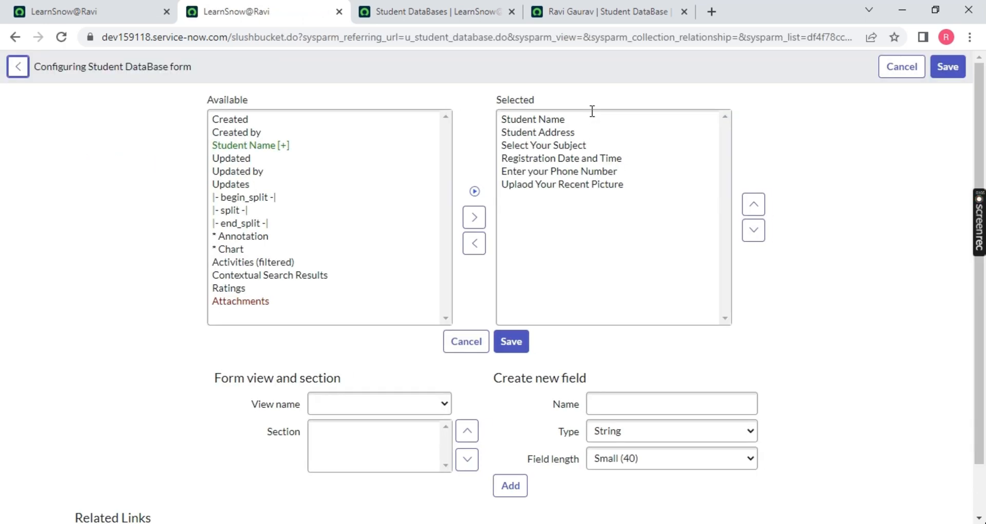
Add a |- split -| above Registration Date and Time and save the two-column layout
click(379, 403)
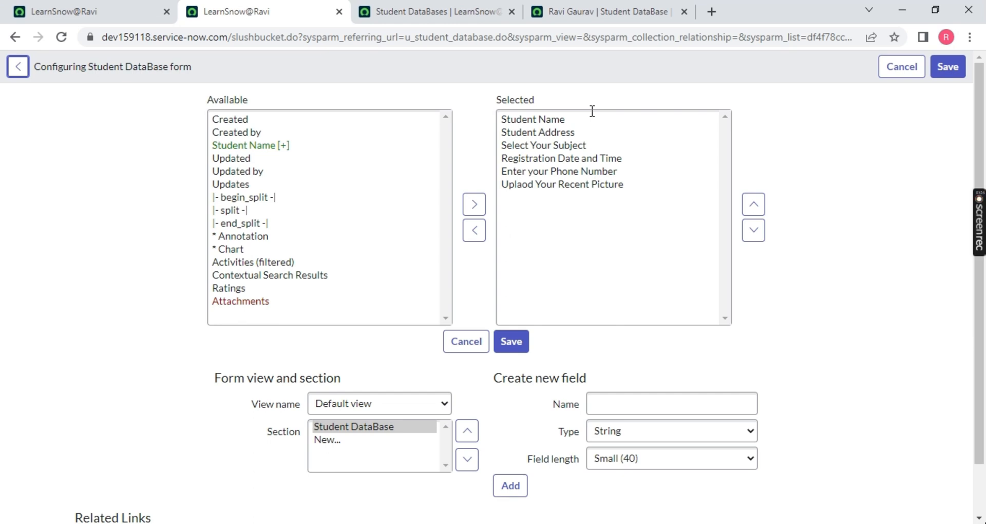
click(562, 158)
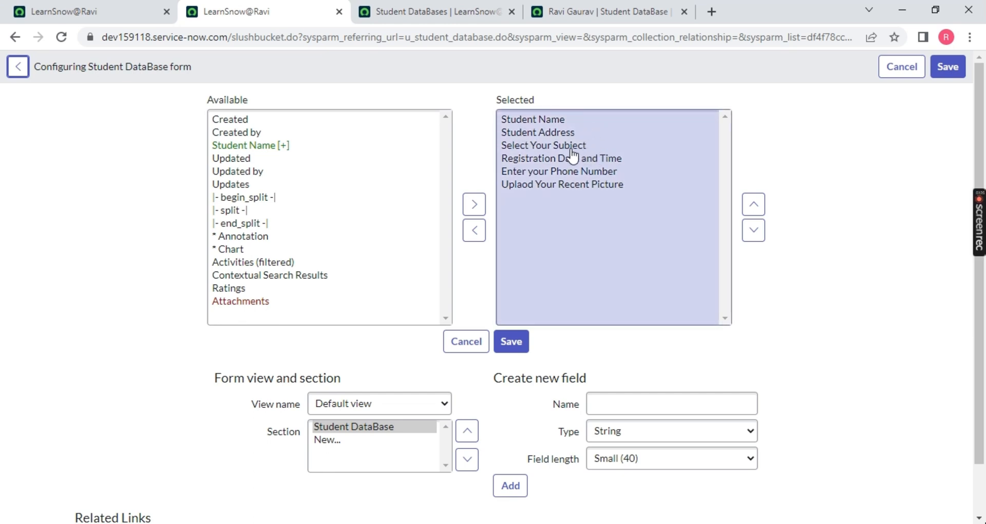
mouse_move(544, 149)
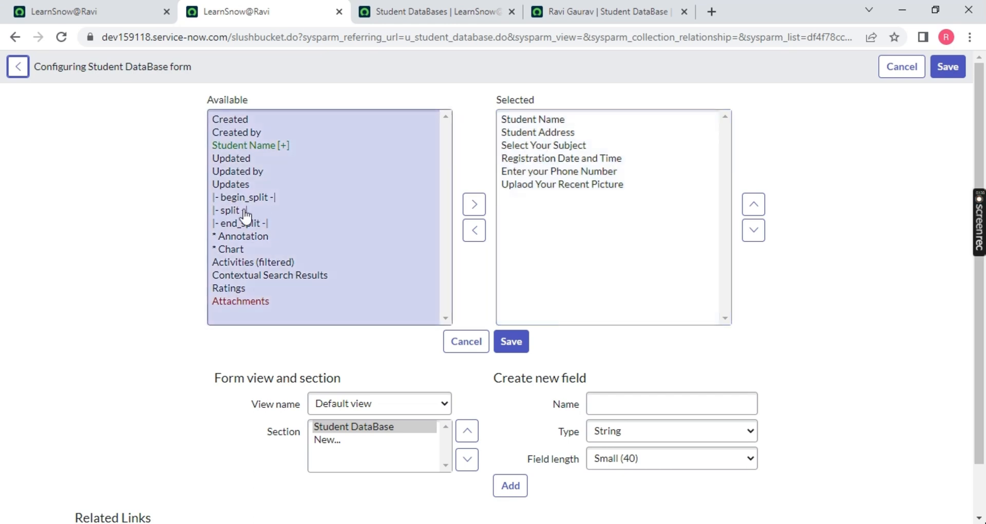
click(229, 210)
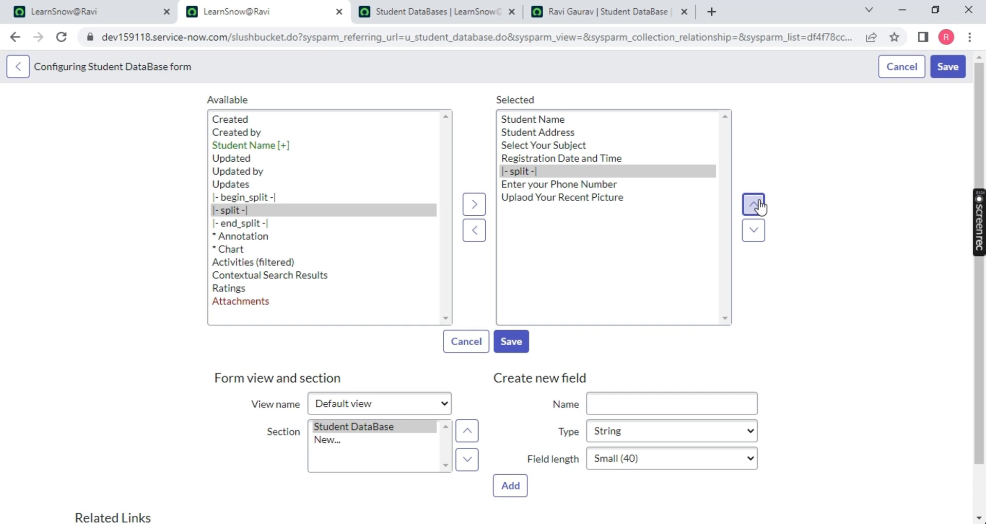
click(753, 204)
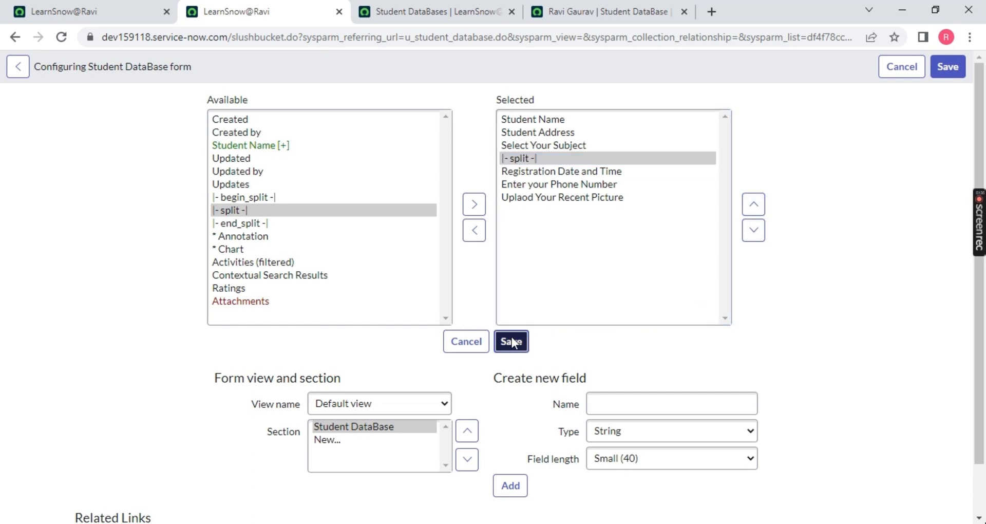
click(512, 341)
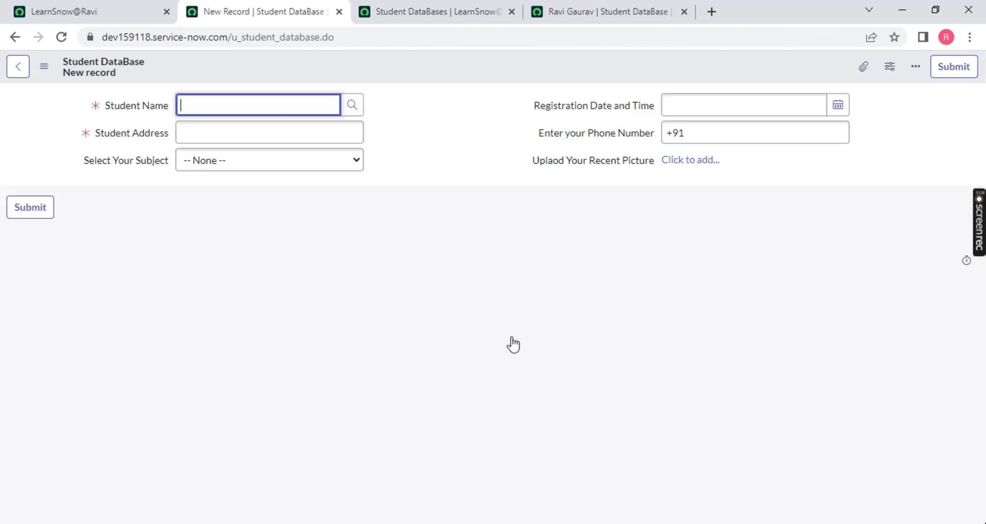
Put focus in the Student Name field and dismiss the recent selections suggestions
click(258, 105)
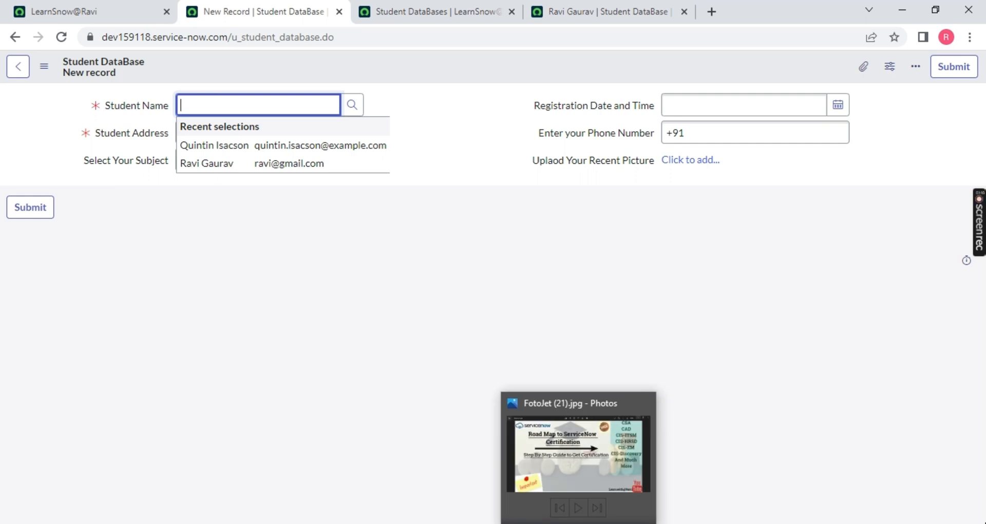
click(515, 262)
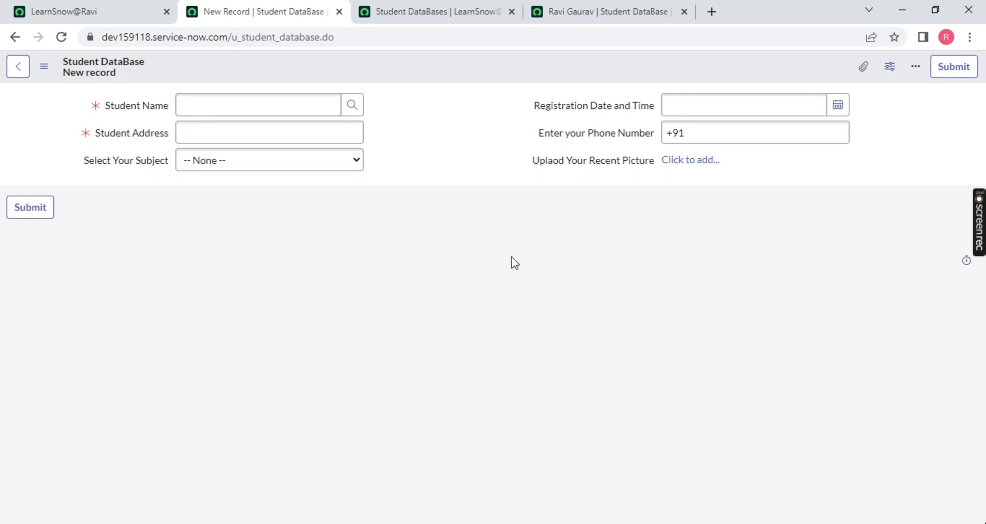
mouse_move(571, 71)
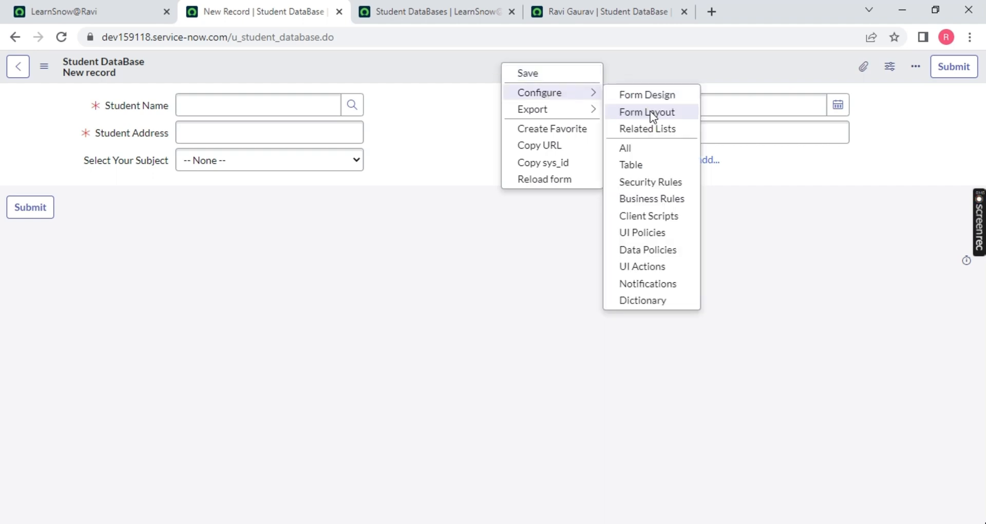
In Form Layout, add begin_split, split and end_split markers to the selected fields
click(646, 112)
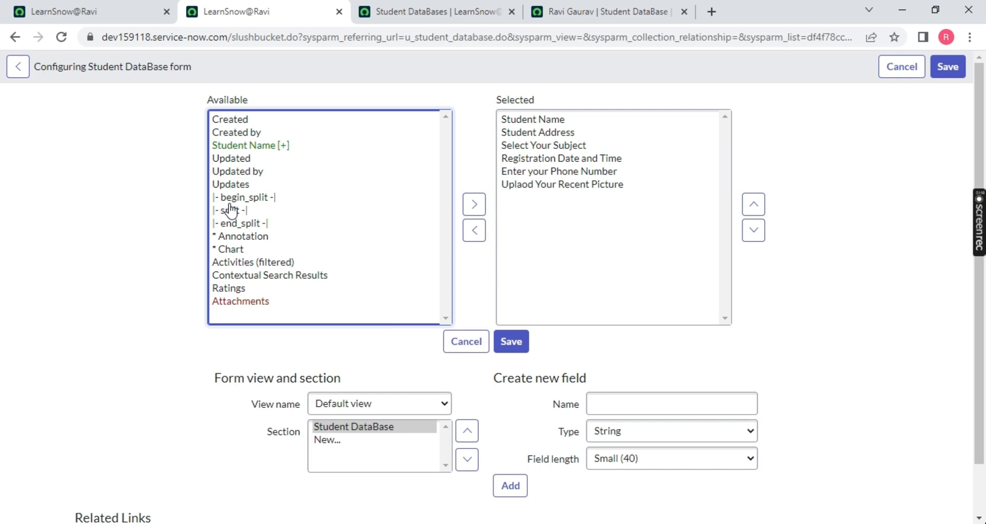
click(241, 223)
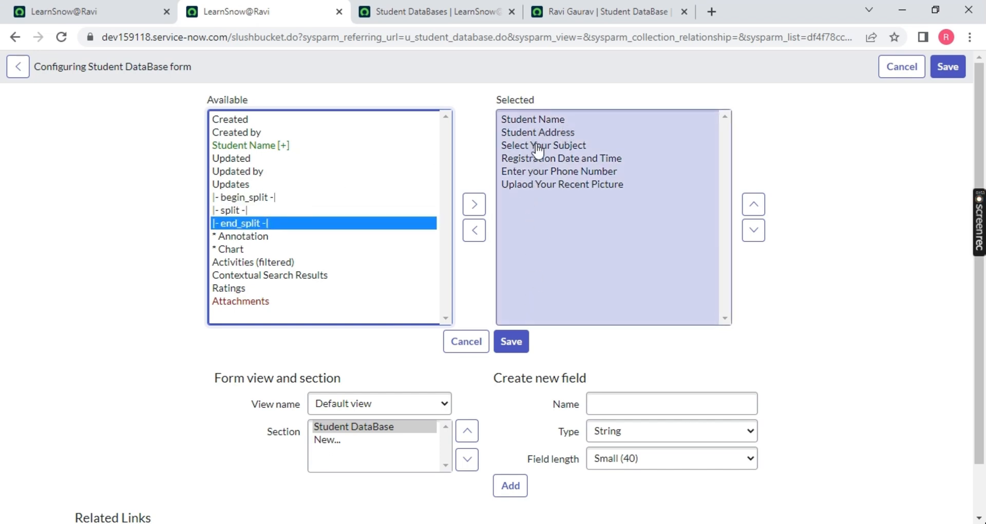
mouse_move(541, 290)
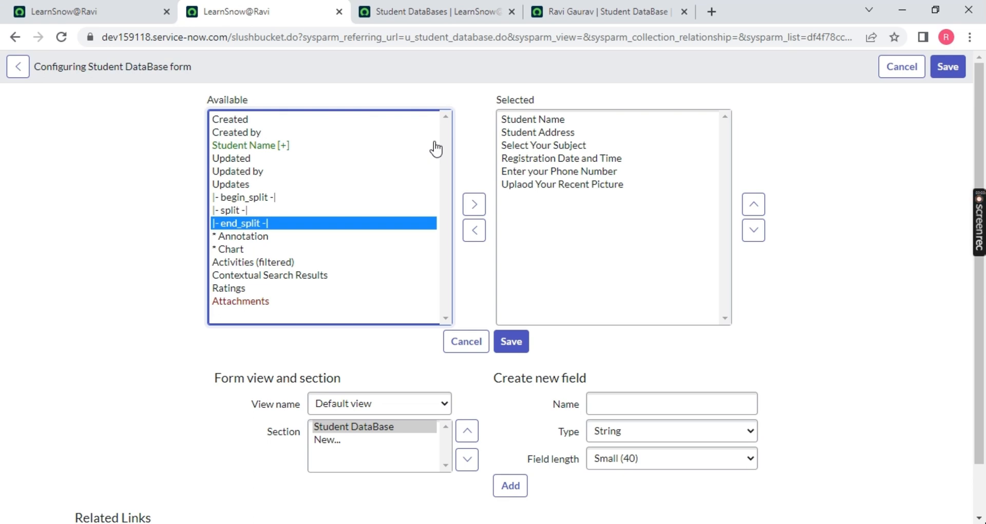
mouse_move(323, 177)
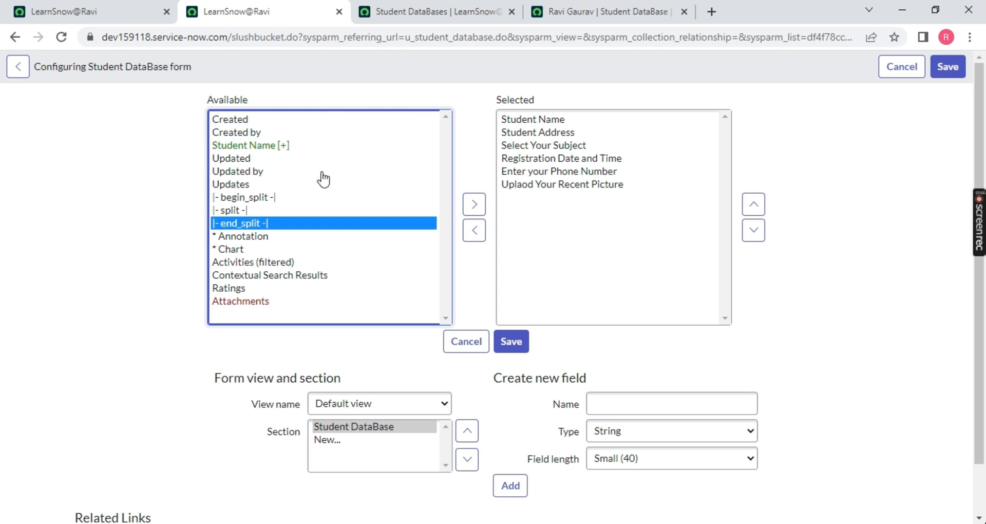
click(473, 204)
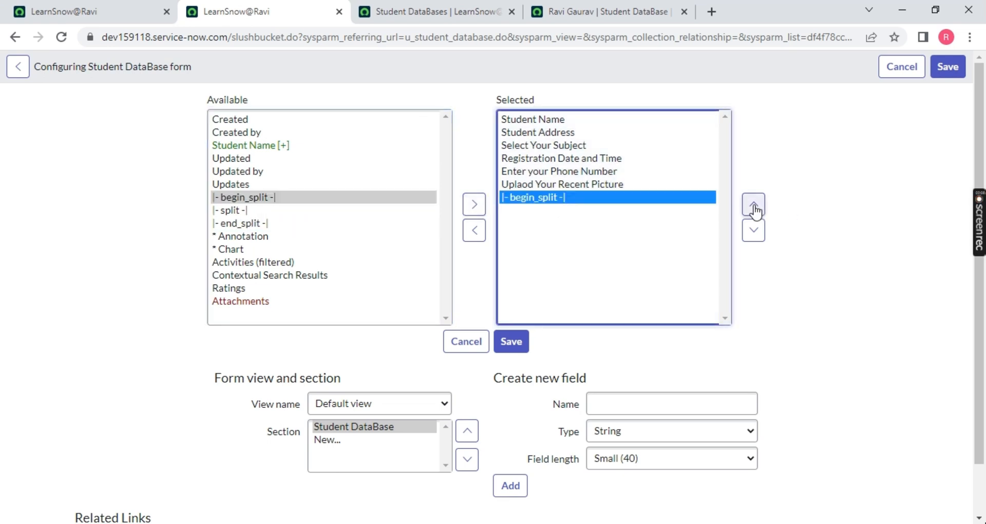
click(753, 203)
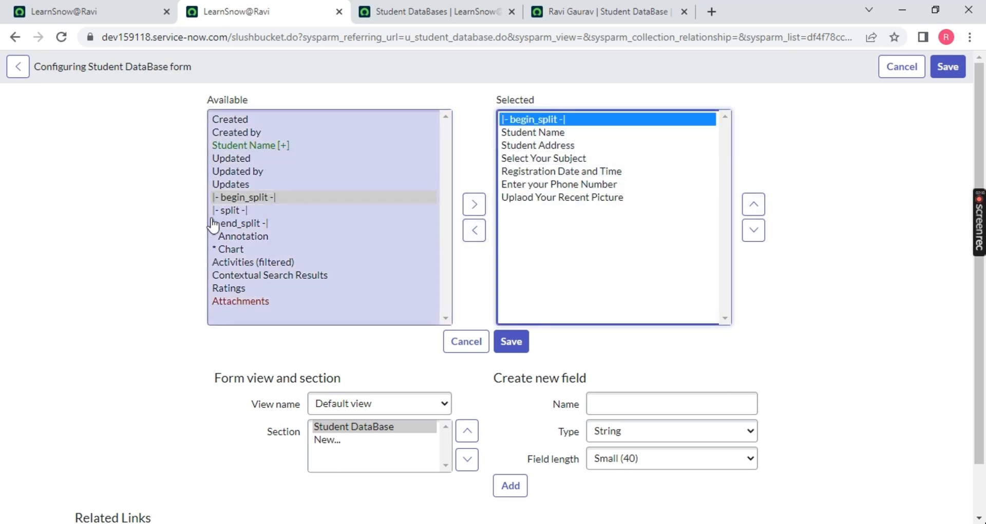
click(473, 203)
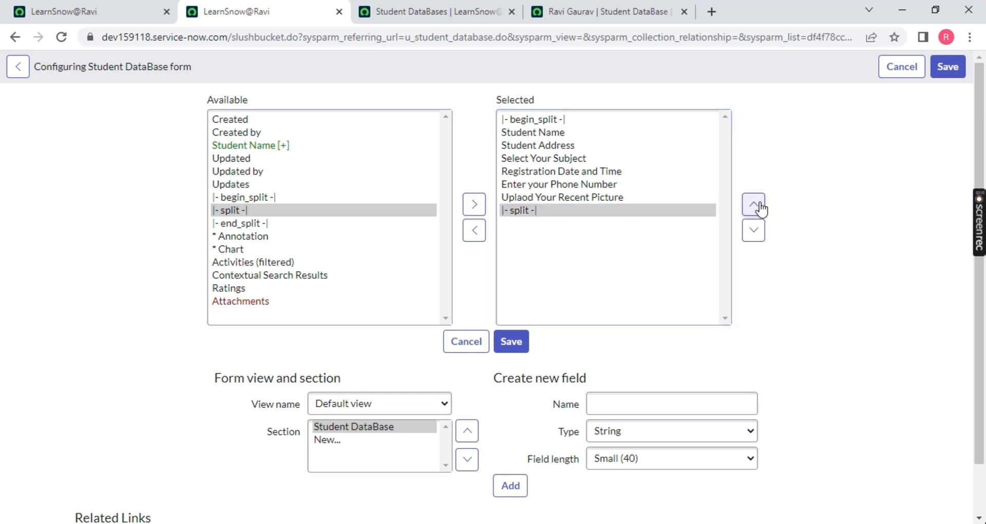
Position split after Student Address and end_split after Select Your Subject, then save
click(754, 204)
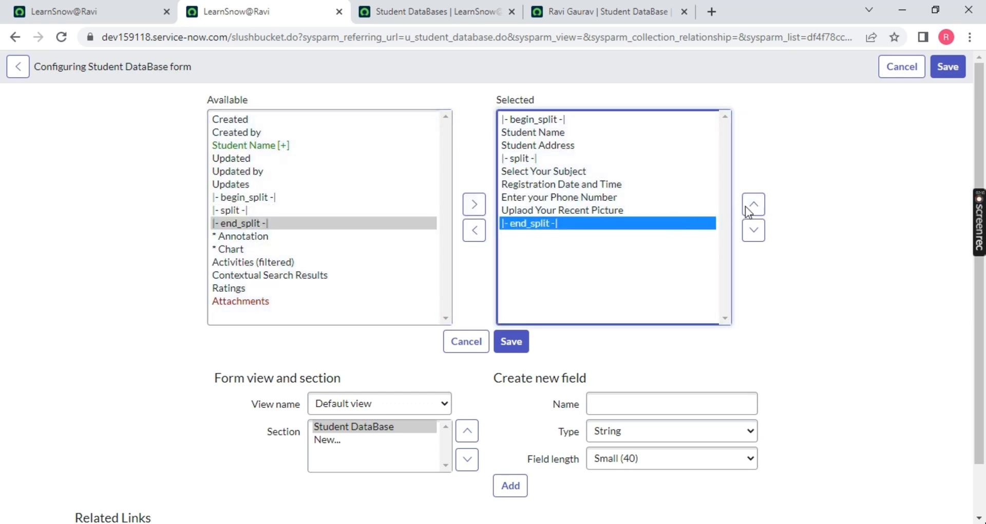
click(753, 203)
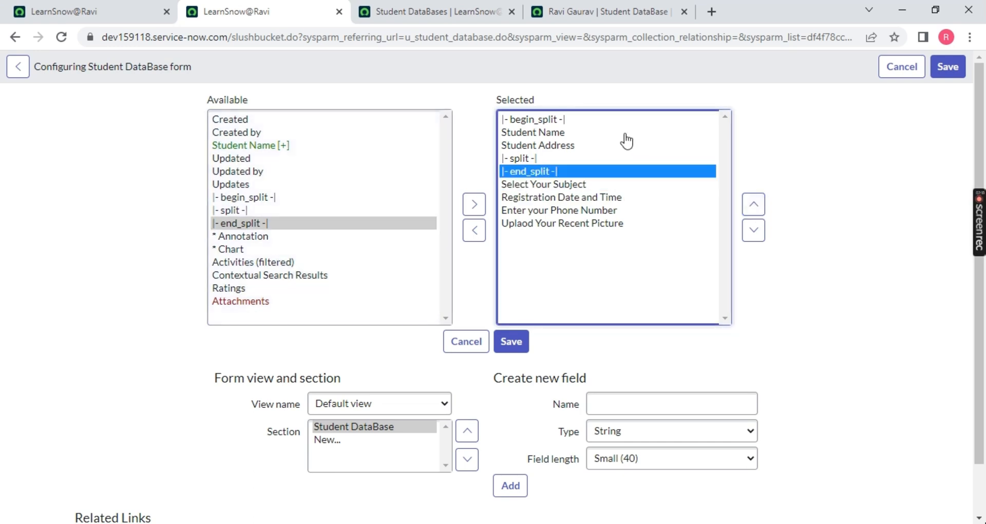
mouse_move(518, 263)
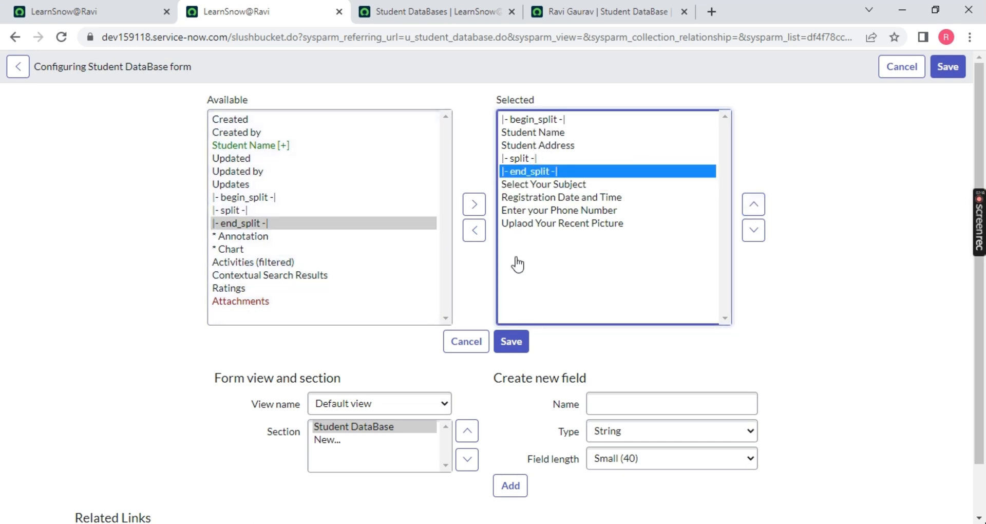
click(752, 203)
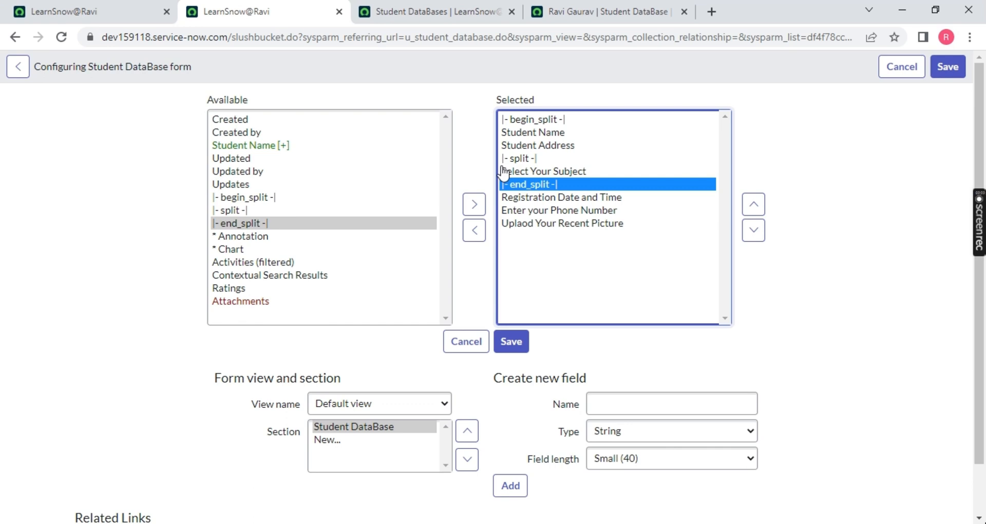
mouse_move(526, 133)
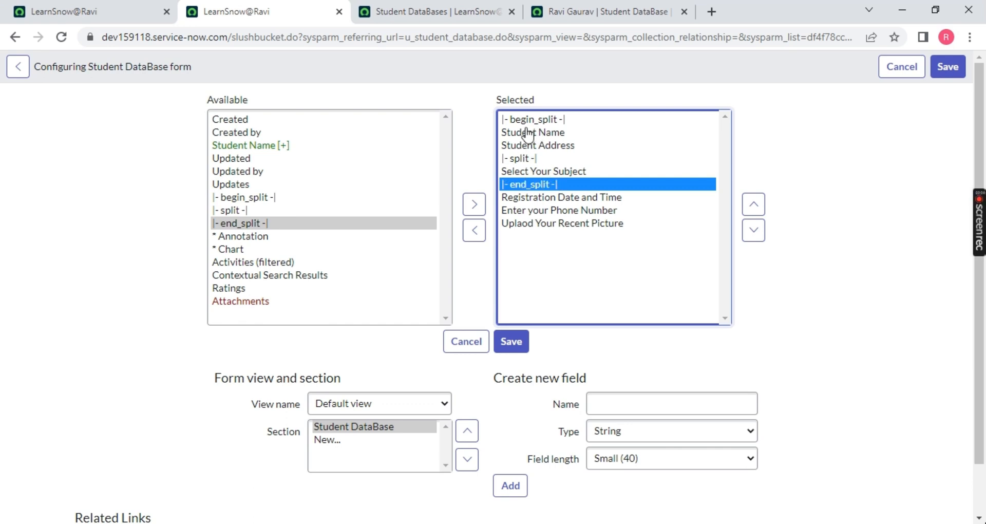
mouse_move(534, 179)
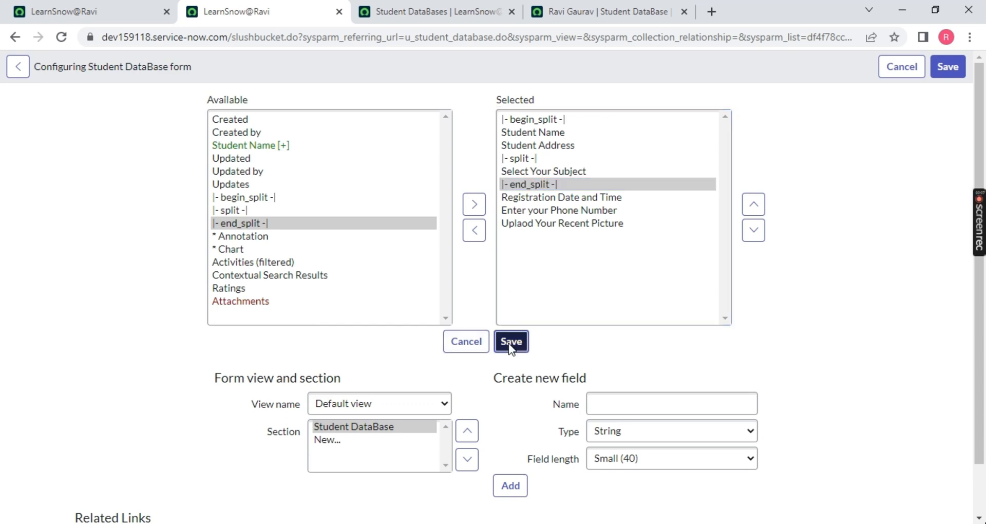
click(512, 341)
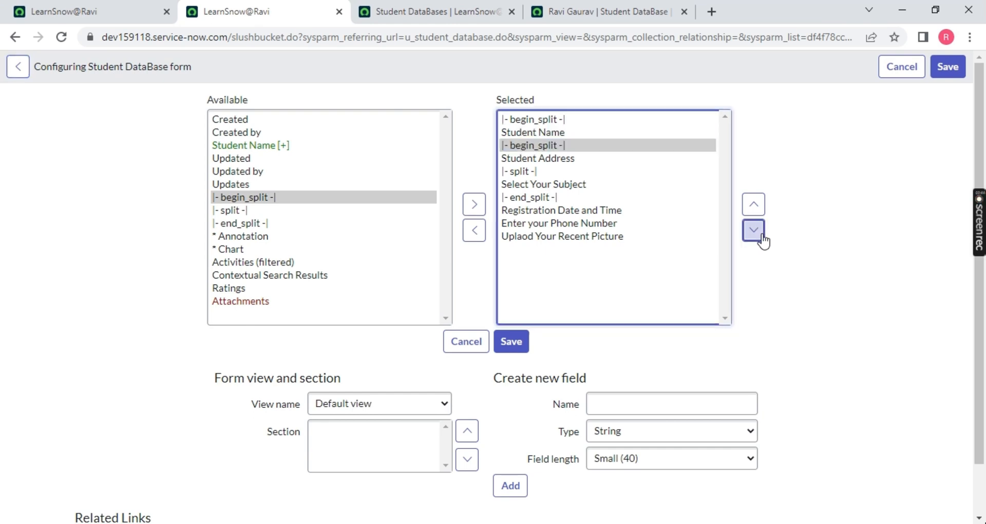
Start a second begin_split group after the first end_split, removing a duplicate marker
click(753, 230)
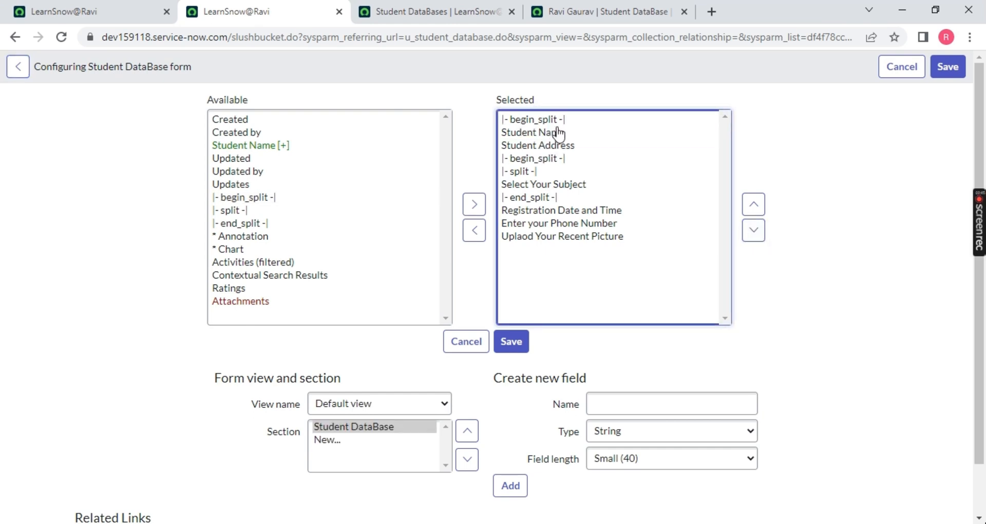
click(245, 198)
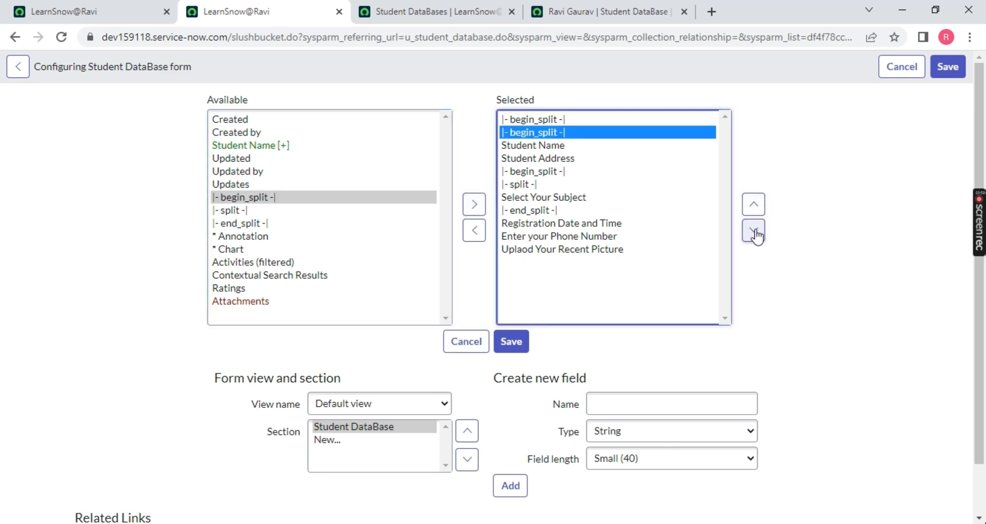
click(753, 231)
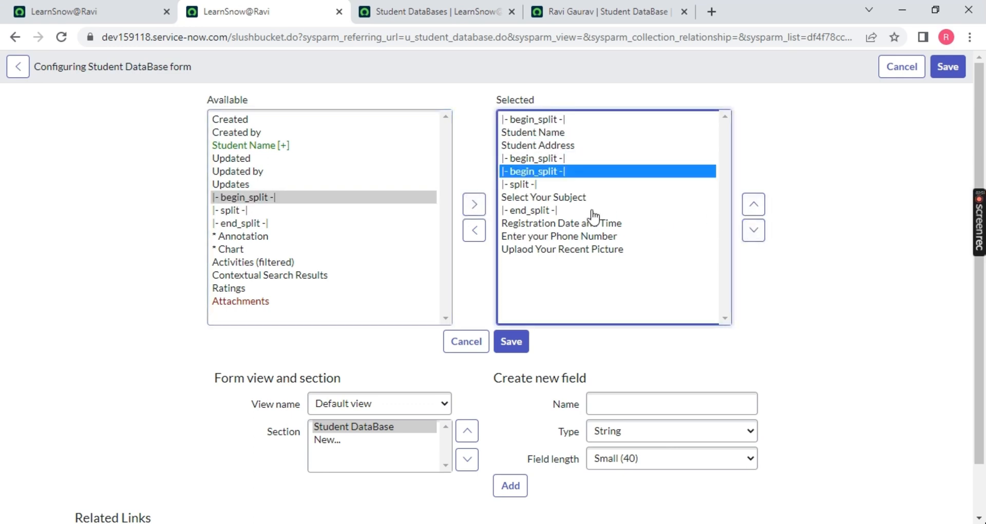
click(753, 204)
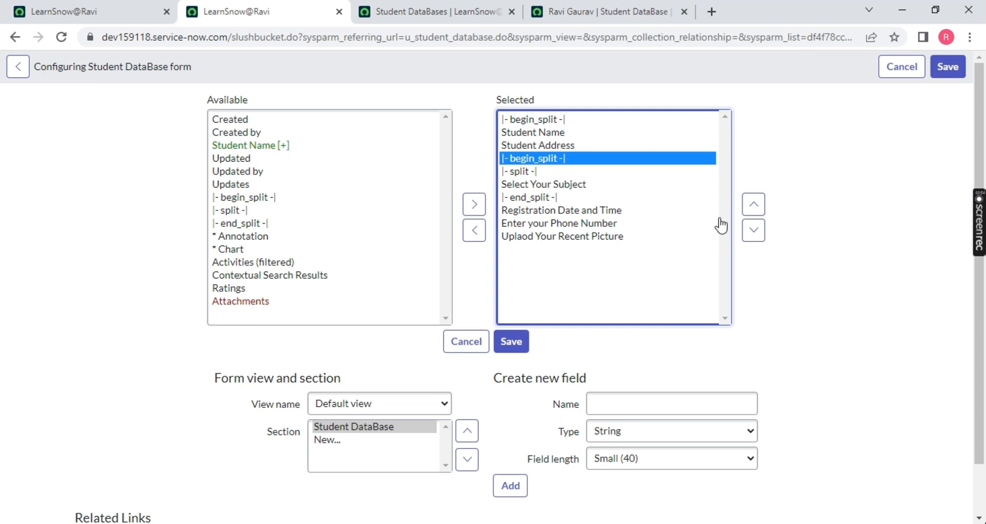
click(753, 230)
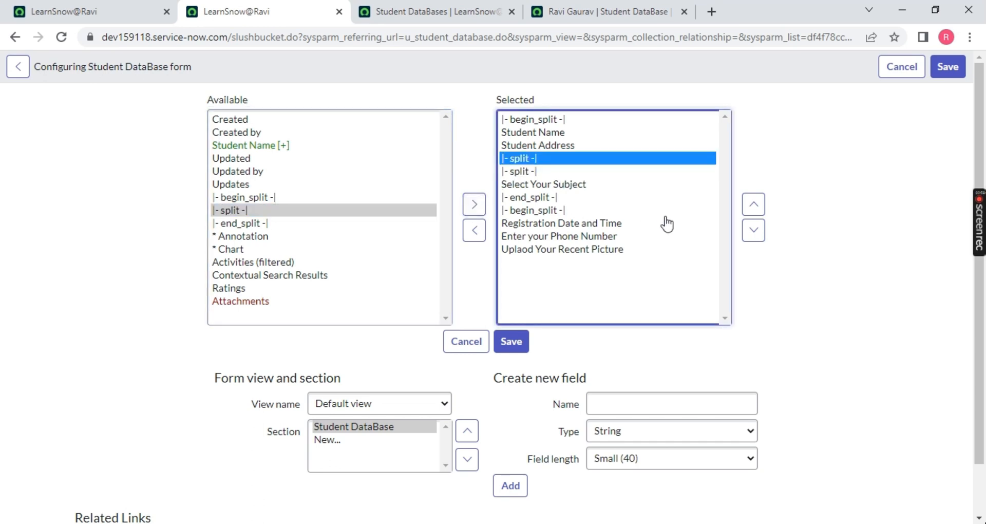
Place split after Registration Date and Time and end_split after Enter your Phone Number, then save
click(753, 229)
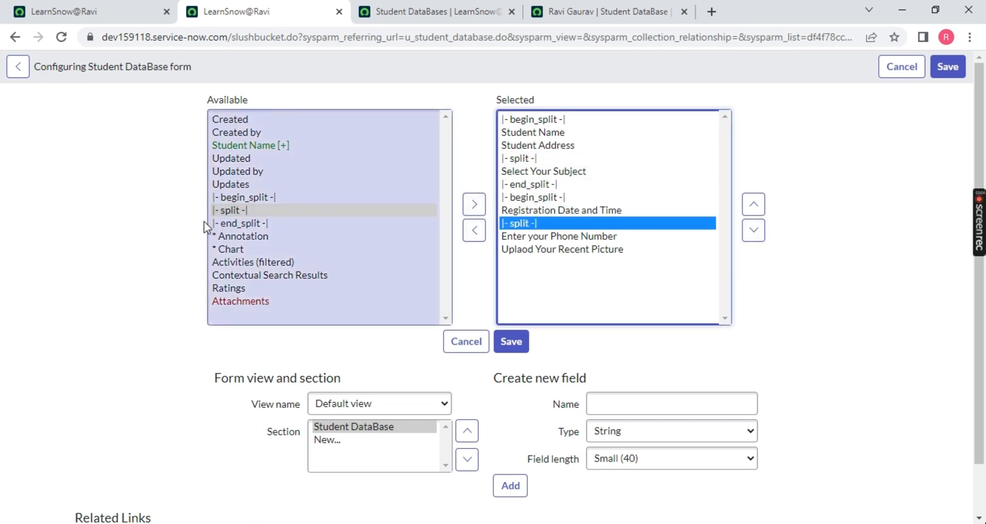
click(753, 204)
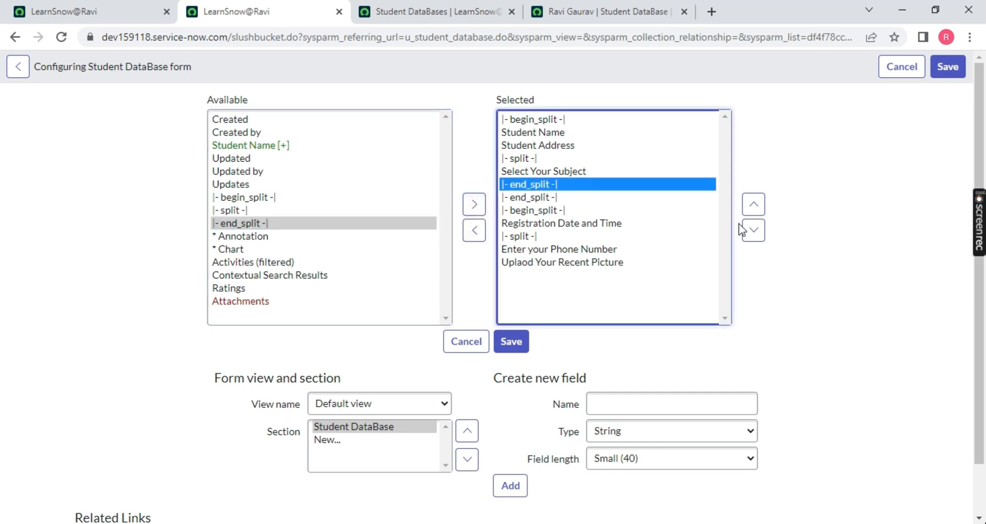
click(753, 230)
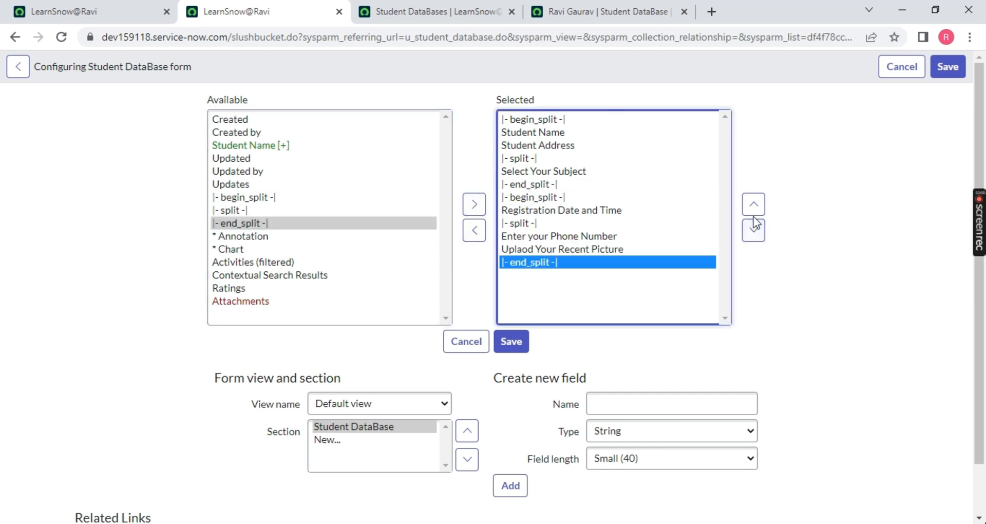
click(753, 204)
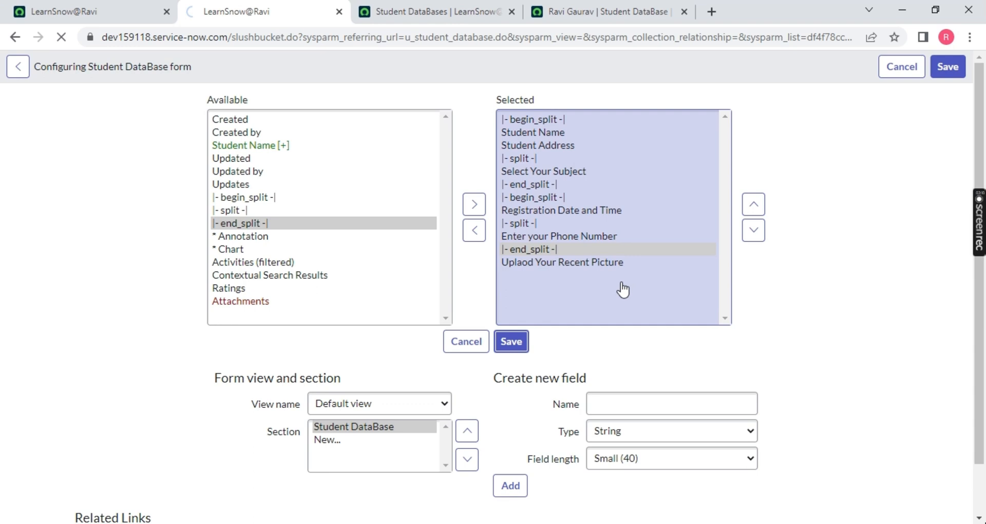
click(511, 341)
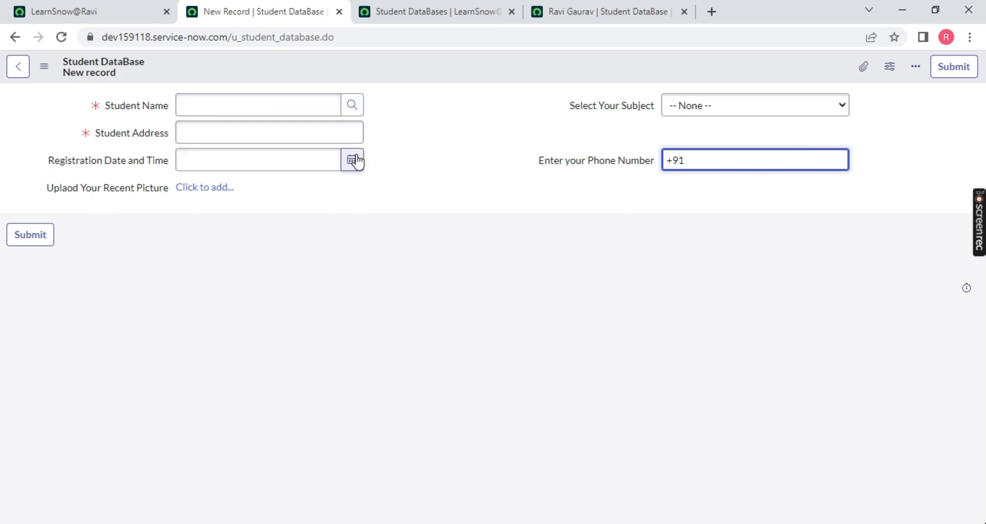
mouse_move(597, 127)
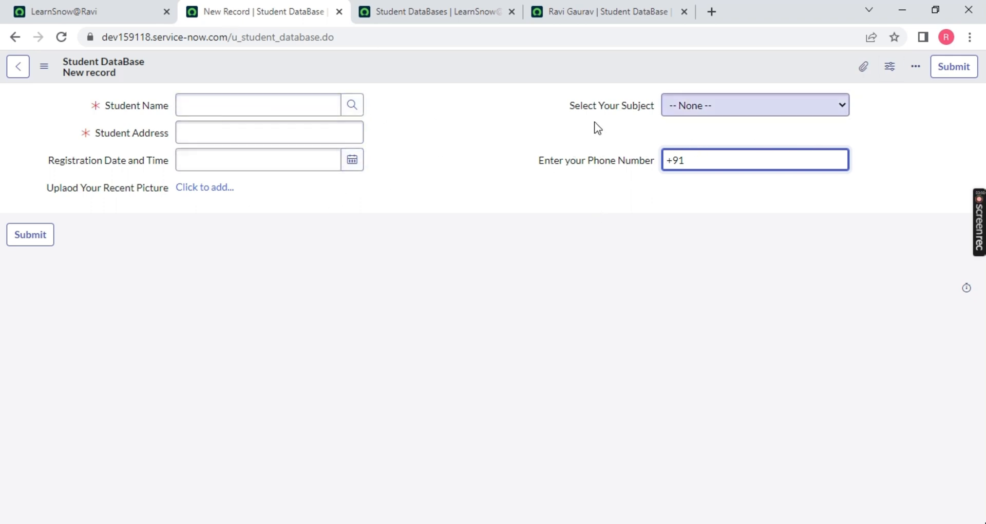
Return to Configure > Form Layout from the two-column record form
click(915, 67)
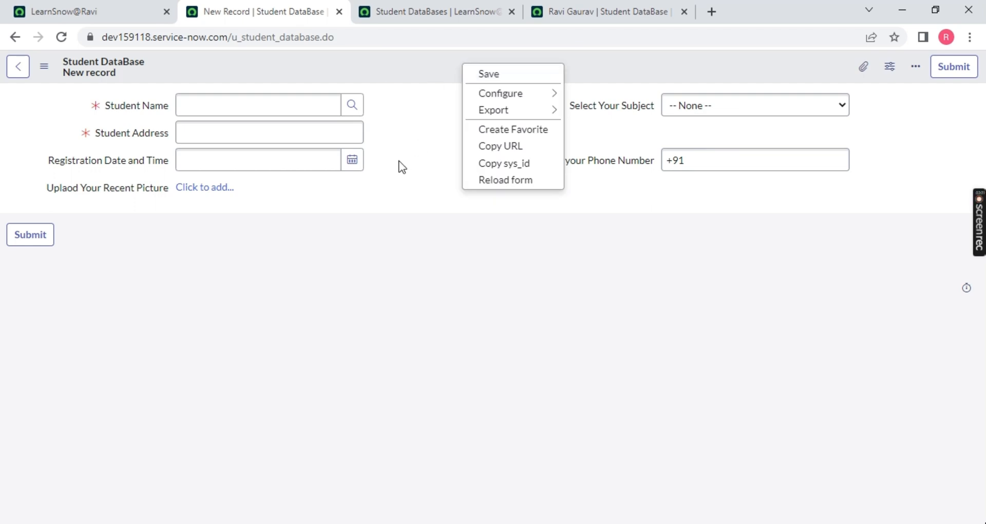
mouse_move(488, 74)
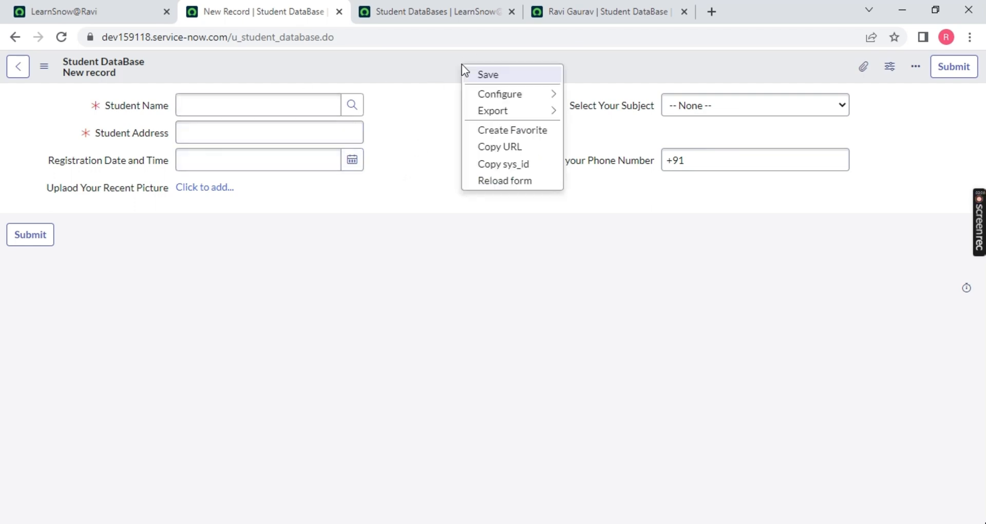
click(504, 181)
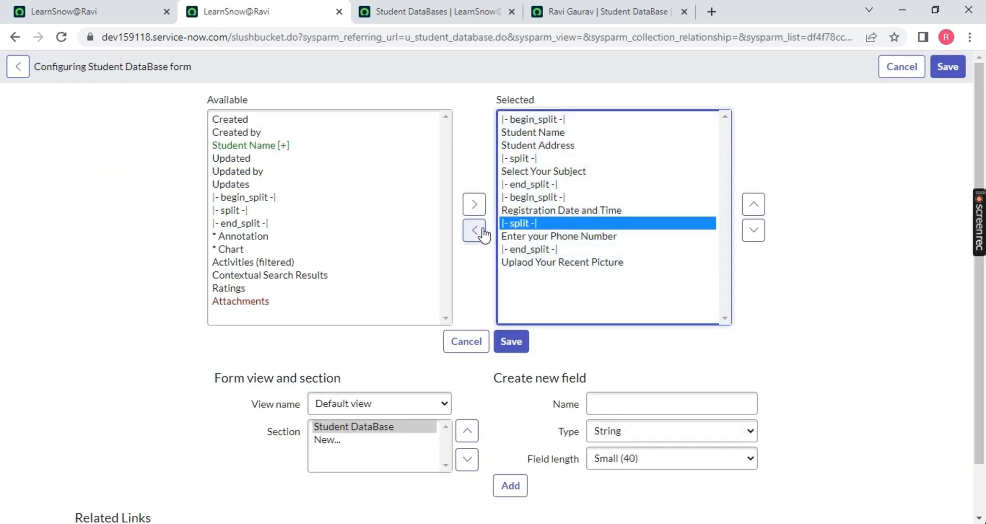
Remove the second group's markers, move Select Your Subject above |- split -|, and save
click(474, 229)
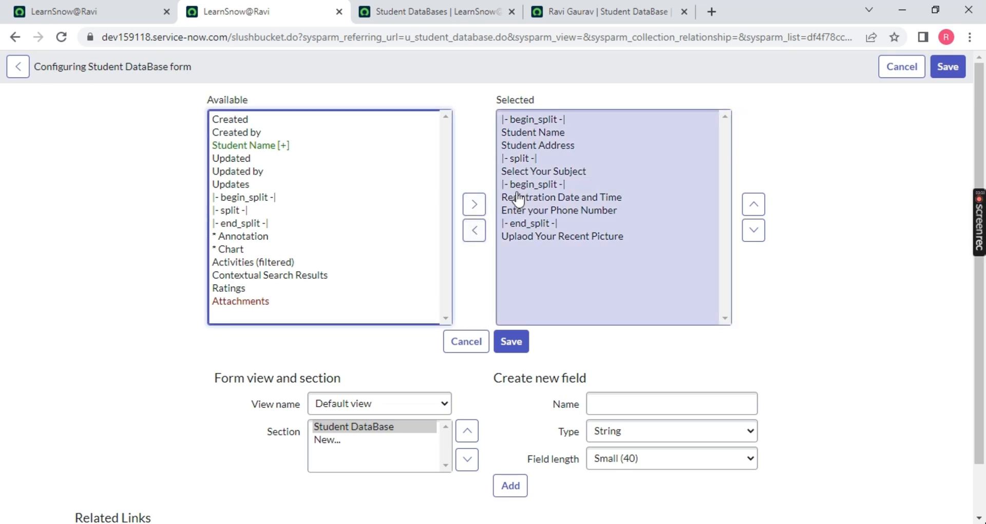
click(474, 229)
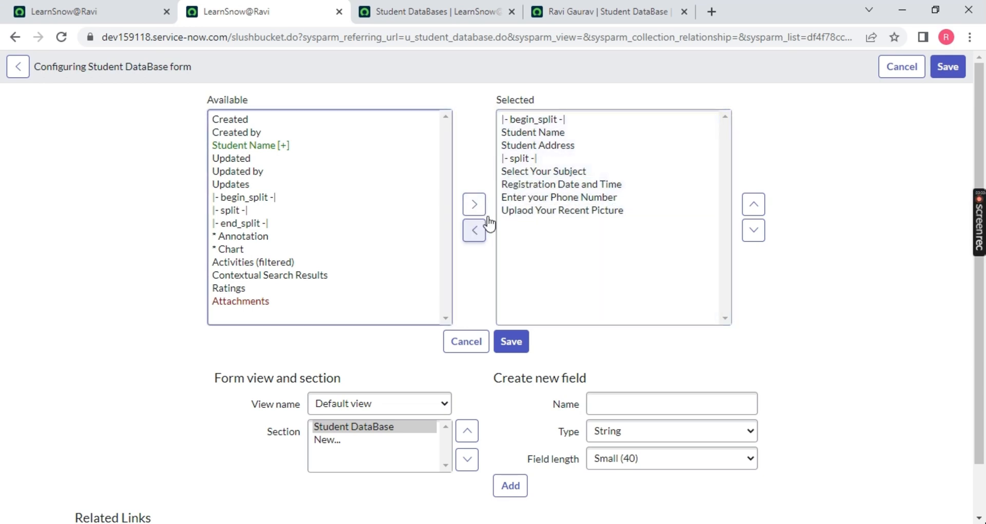
click(473, 231)
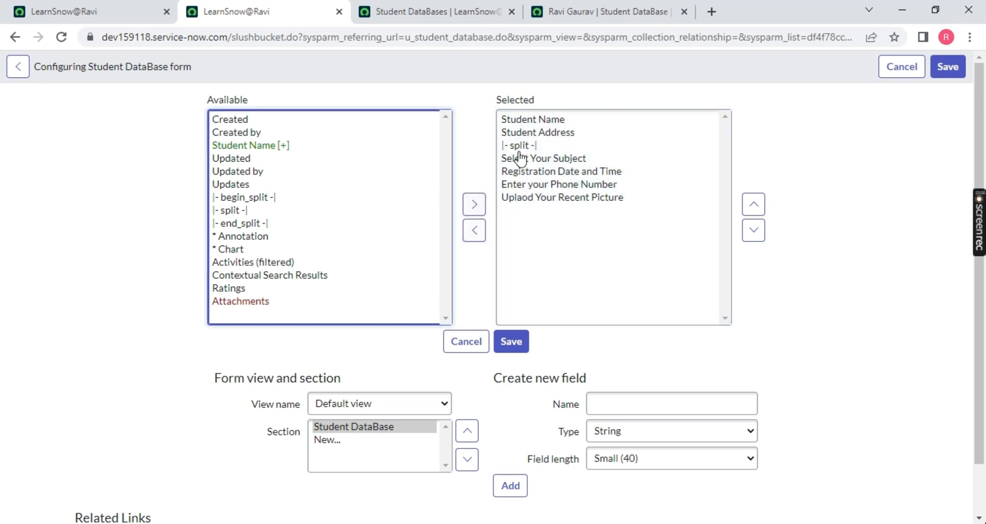
click(544, 145)
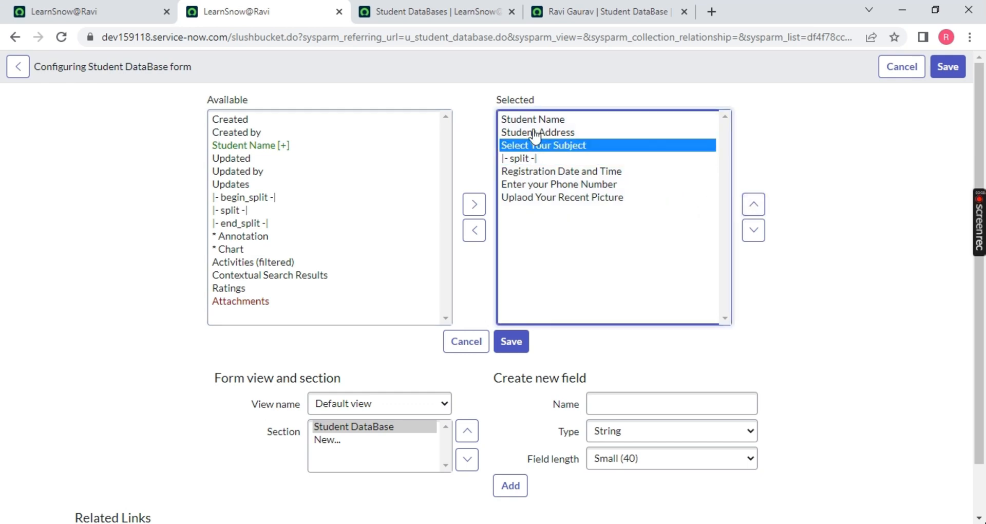
click(510, 341)
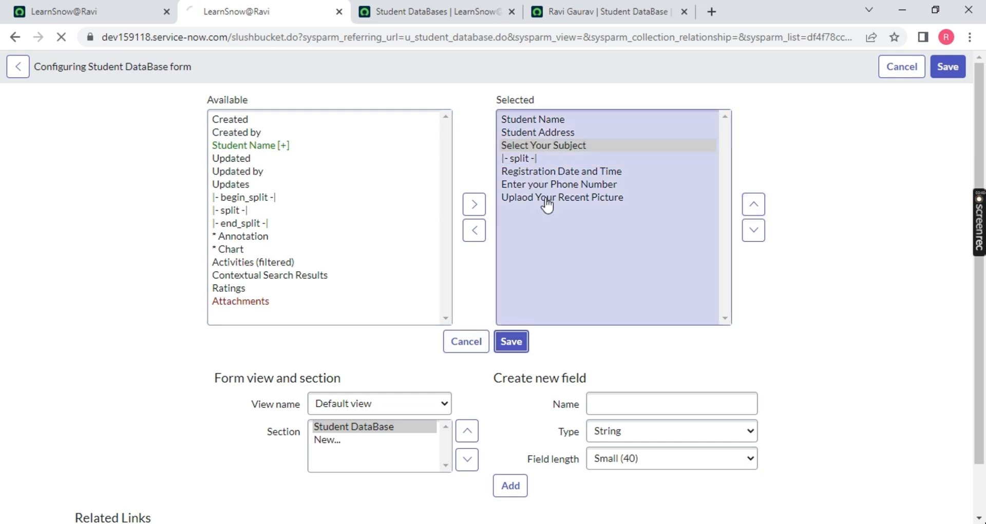
click(511, 341)
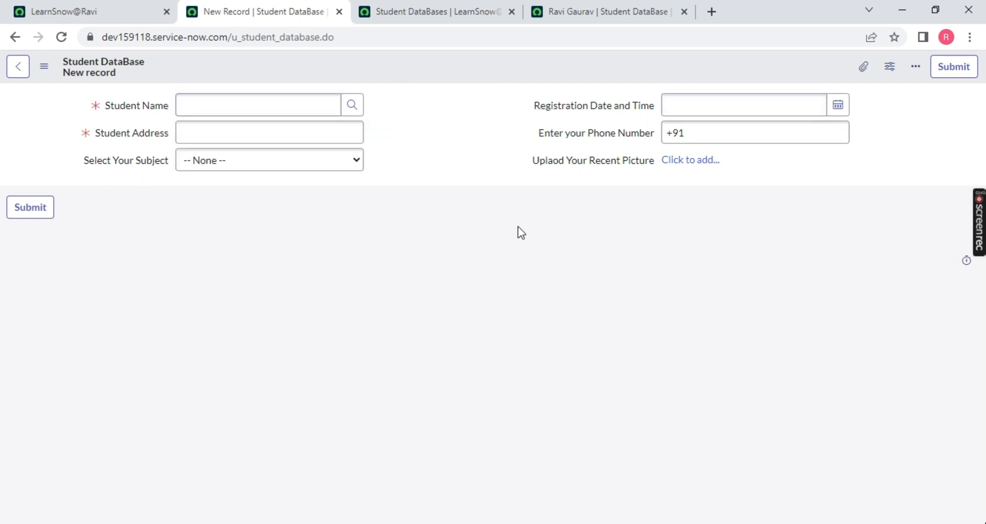
mouse_move(448, 82)
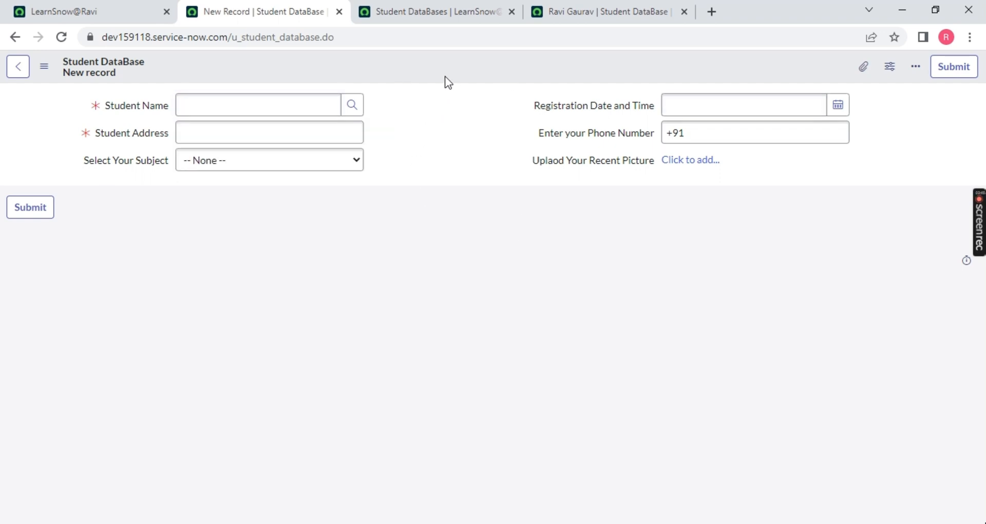
Bring up the form's configuration options from the record header
click(915, 66)
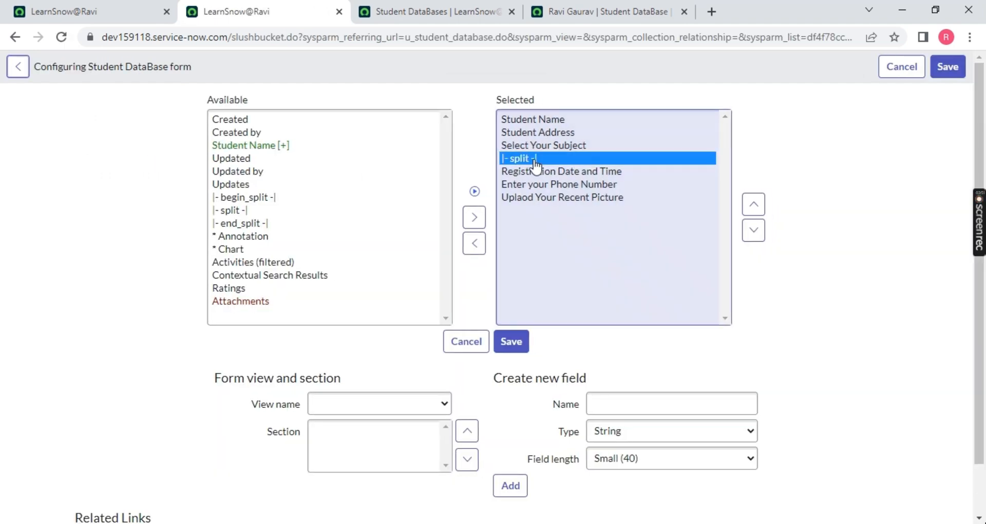
Remove the remaining |- split -| from the selected fields and save a single-column layout
click(473, 230)
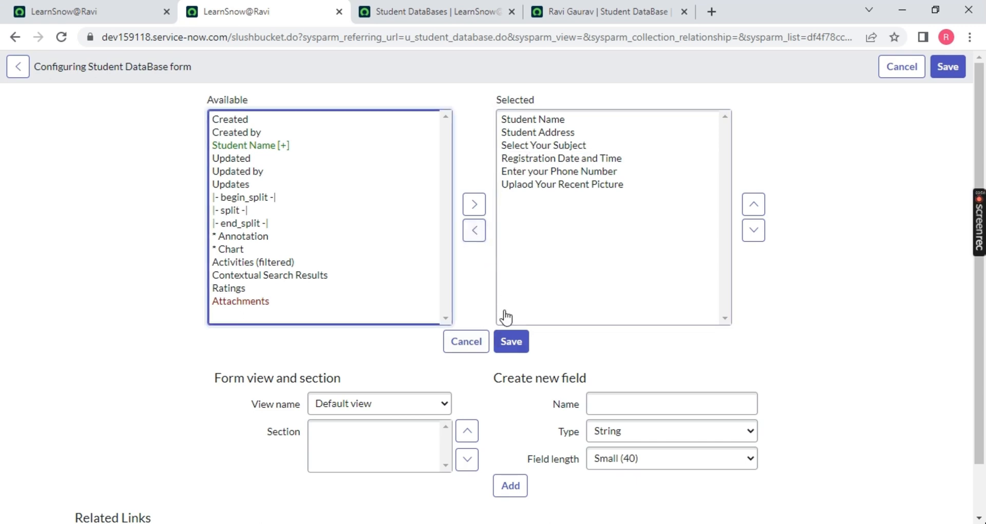
click(510, 341)
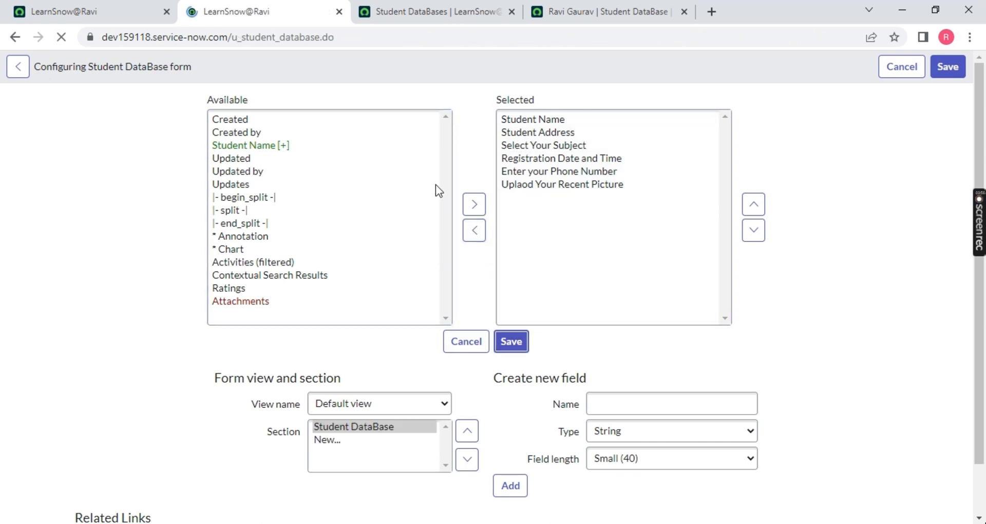
click(510, 342)
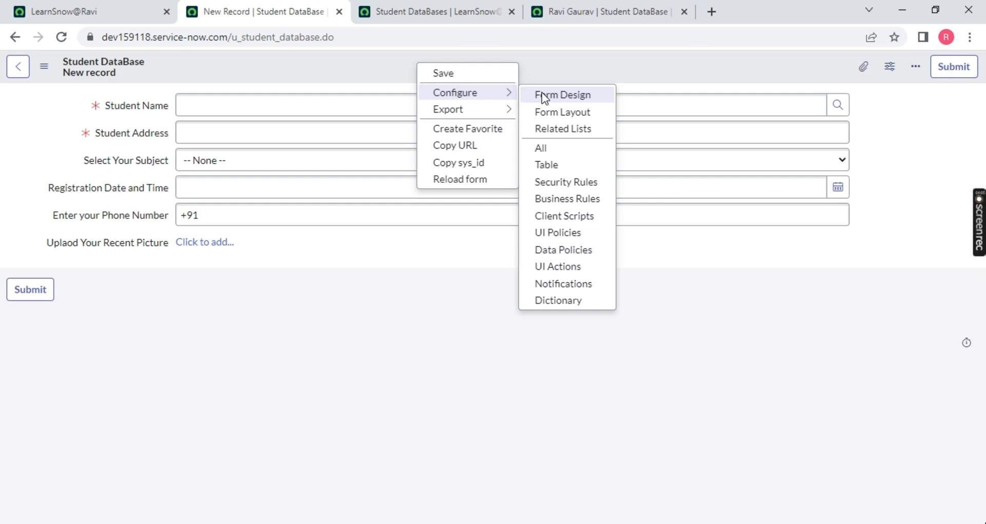
In Form Design, set the section to 2 Column and drag Registration Date and Time into the right column
click(562, 94)
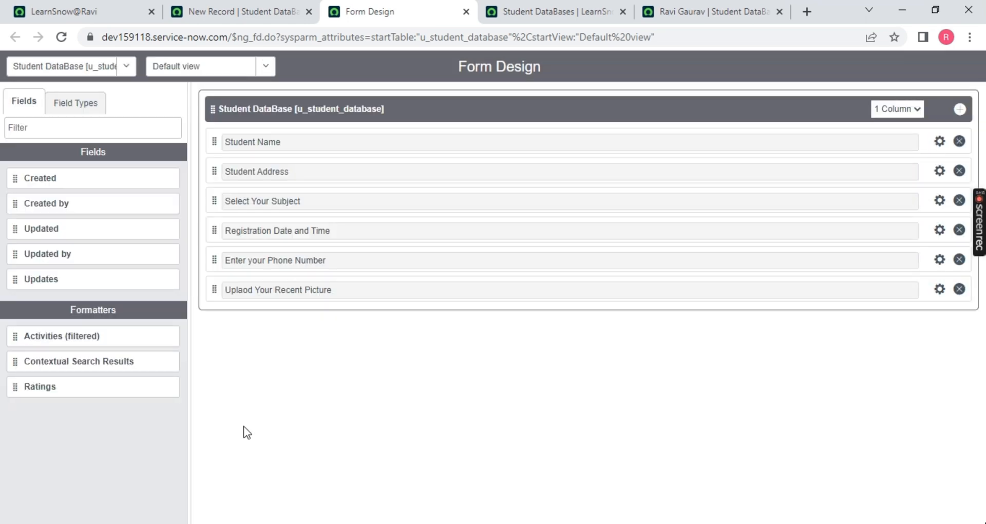
mouse_move(9, 327)
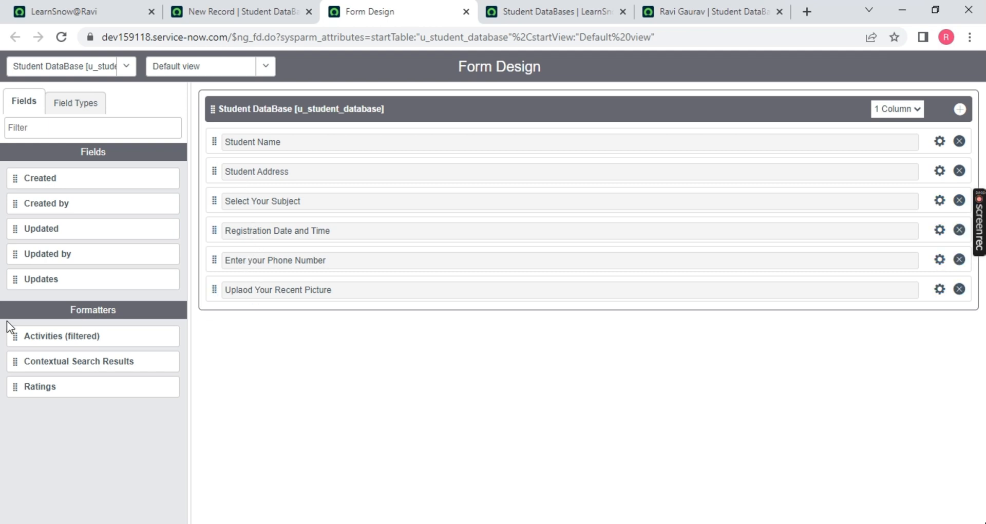
mouse_move(50, 334)
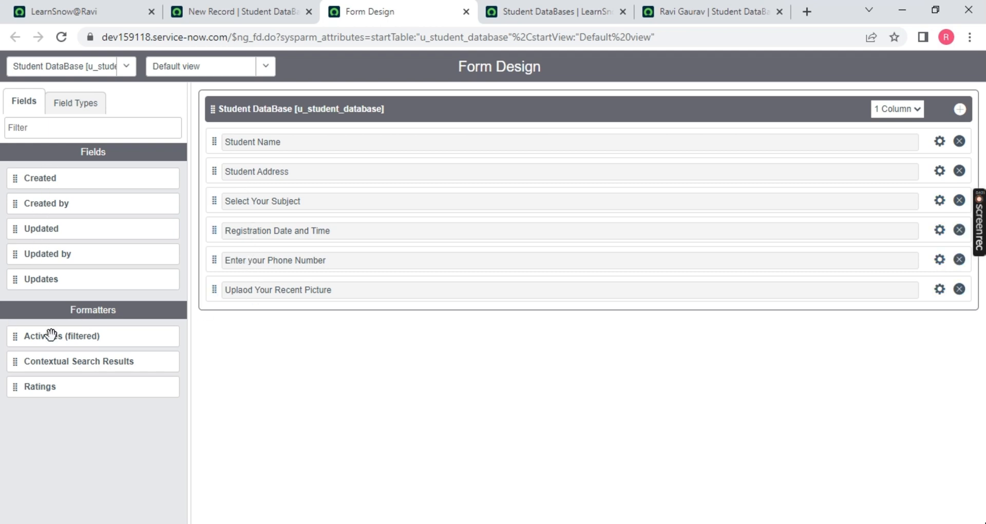
mouse_move(59, 208)
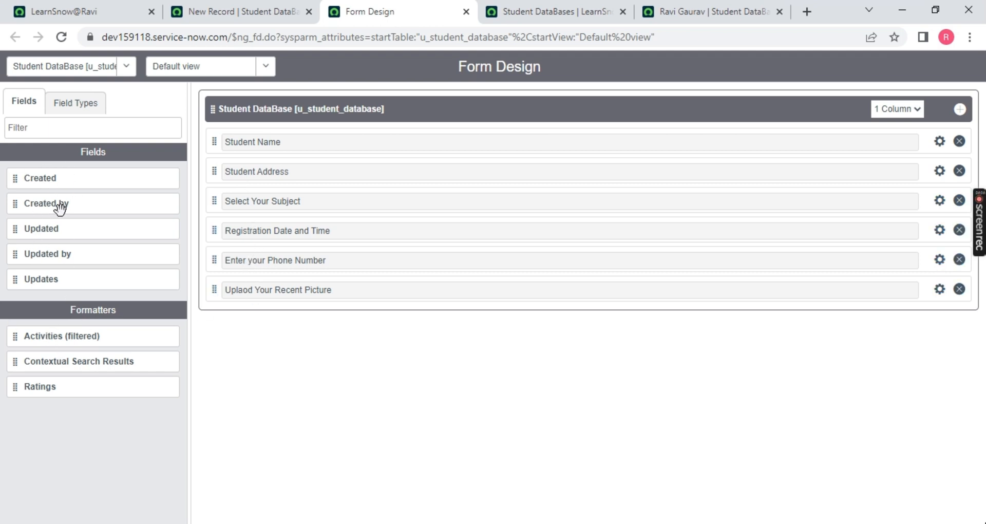
mouse_move(355, 491)
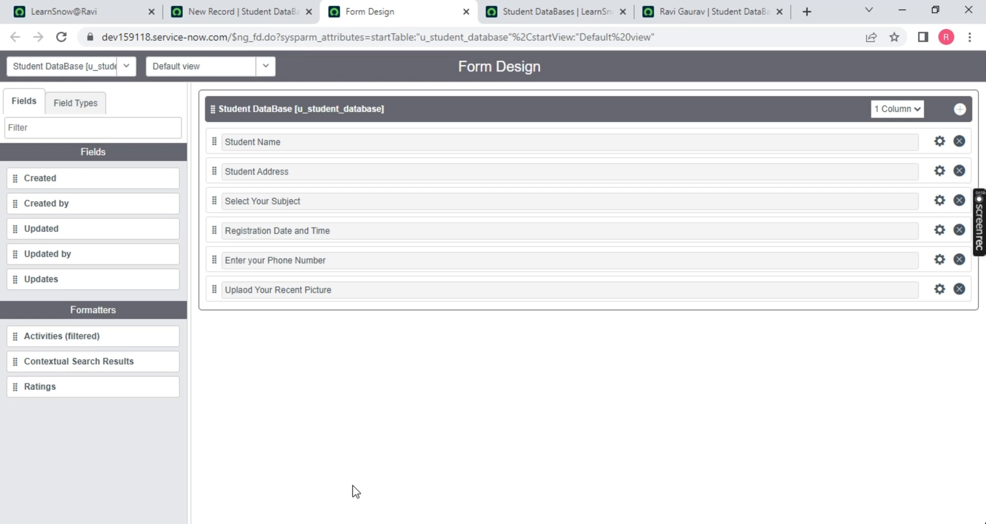
mouse_move(942, 108)
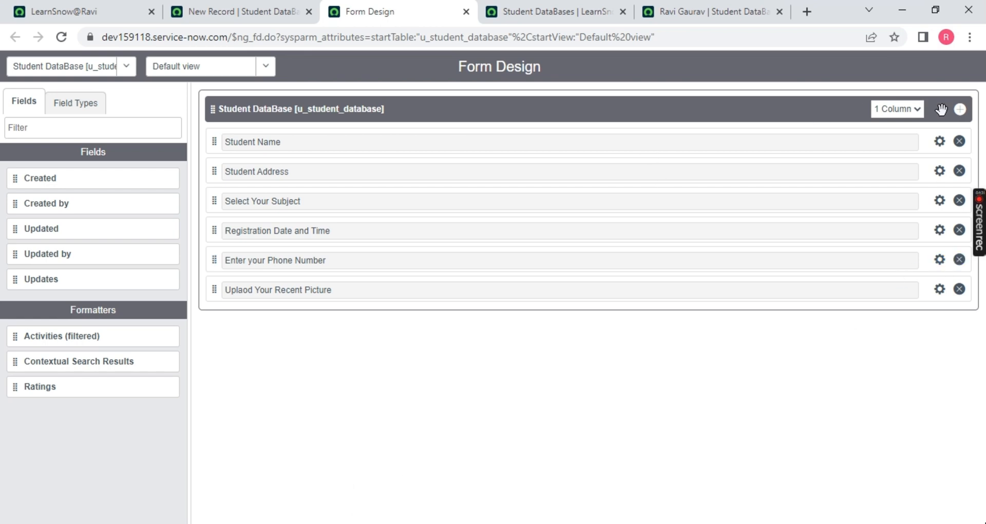
click(895, 108)
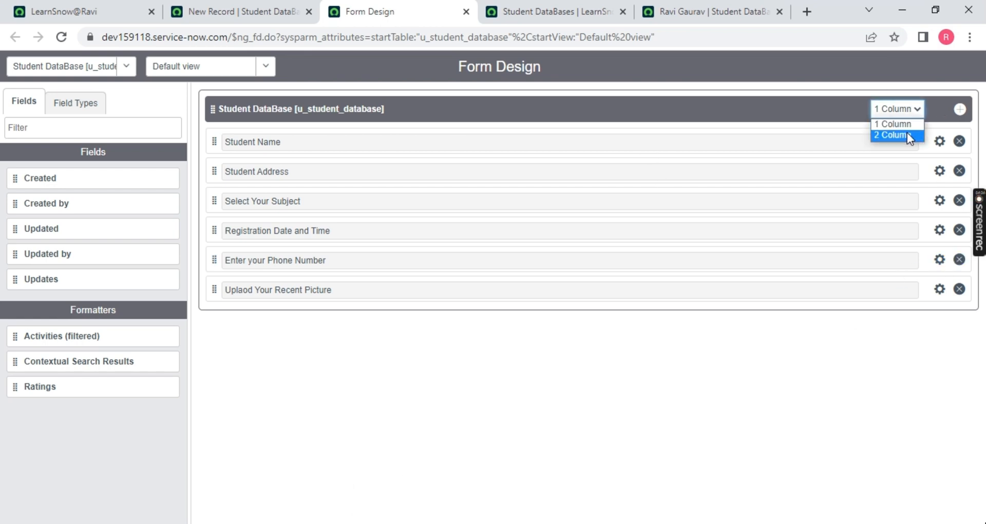
click(891, 135)
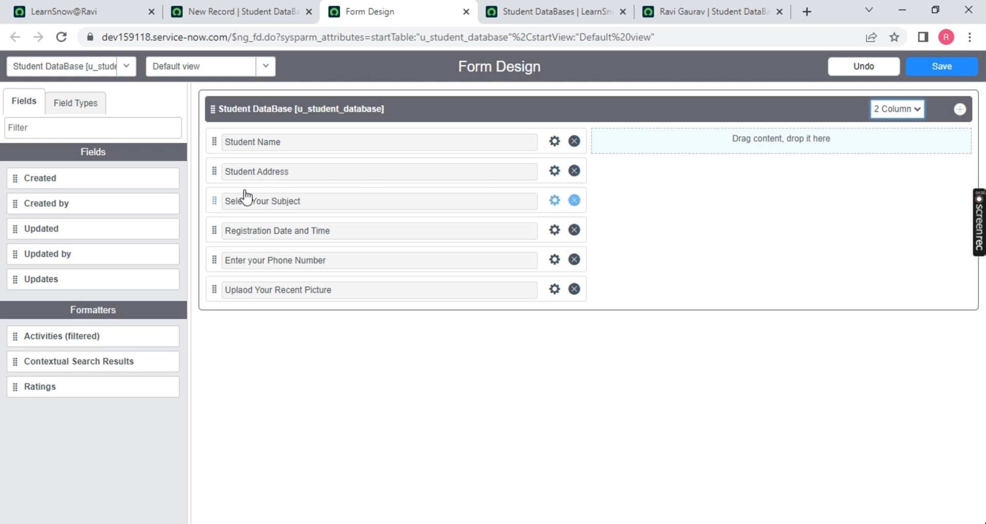
mouse_move(214, 230)
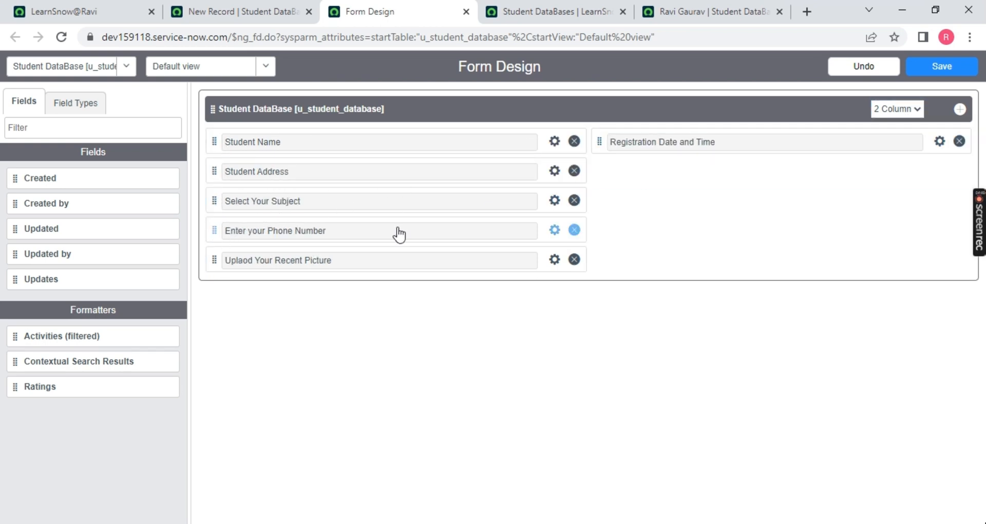
drag(377, 230, 755, 172)
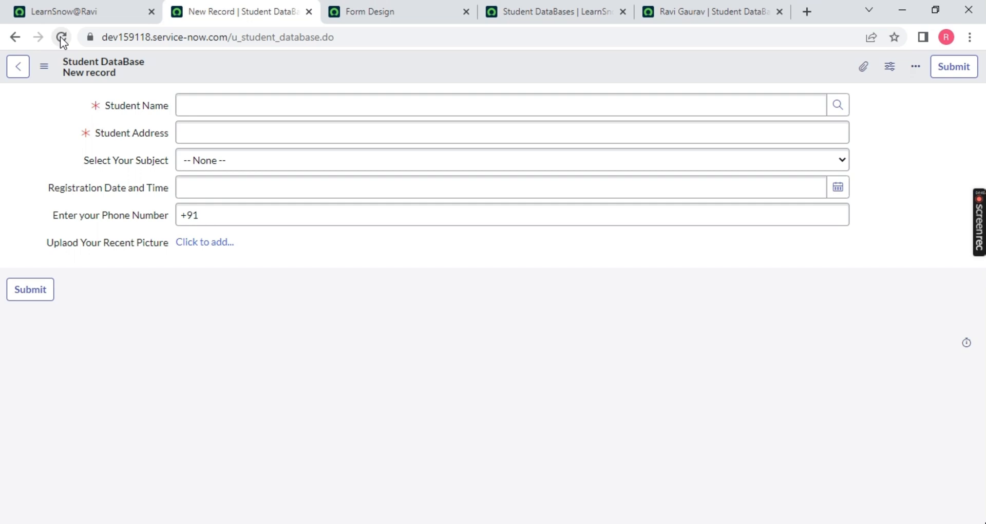
Reload the new Student DataBase record so name, address and subject sit left; registration date, phone and picture right
click(60, 36)
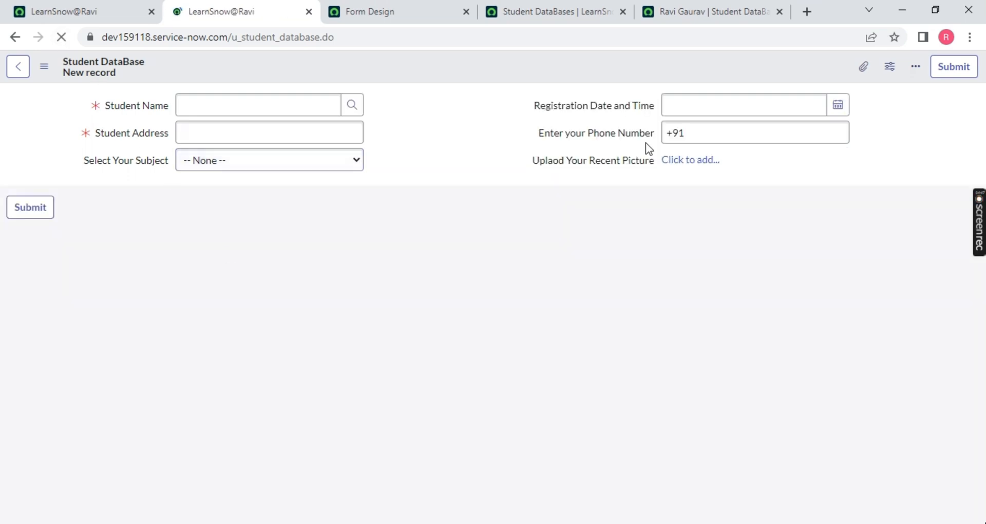
click(258, 105)
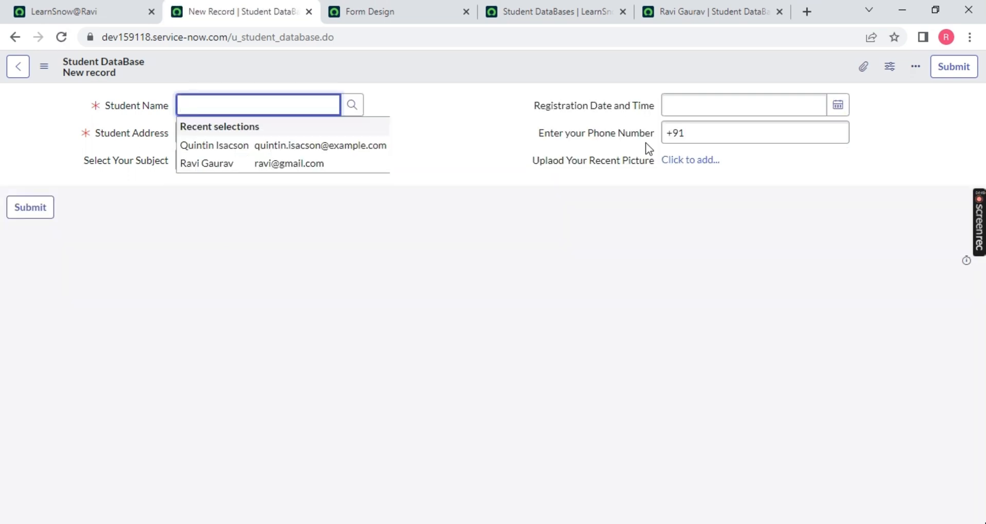
click(327, 256)
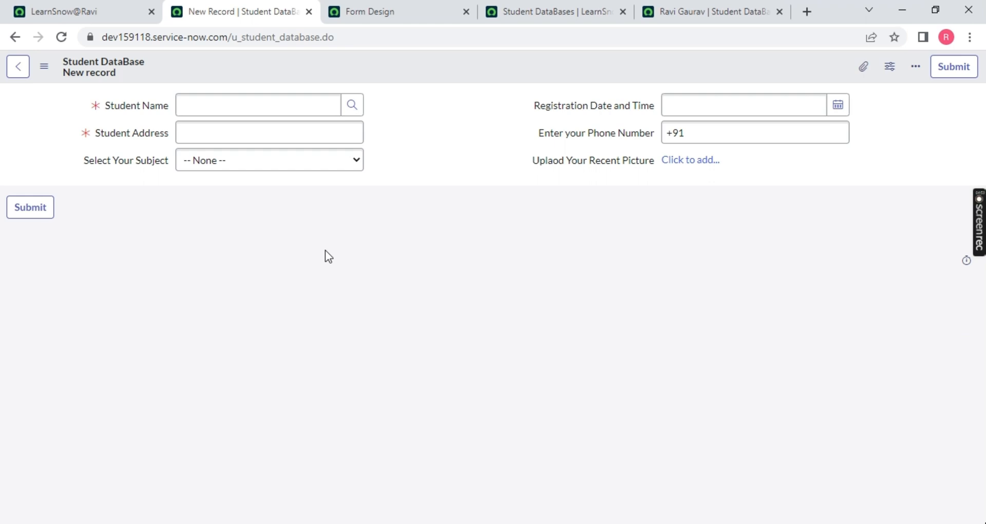
mouse_move(321, 254)
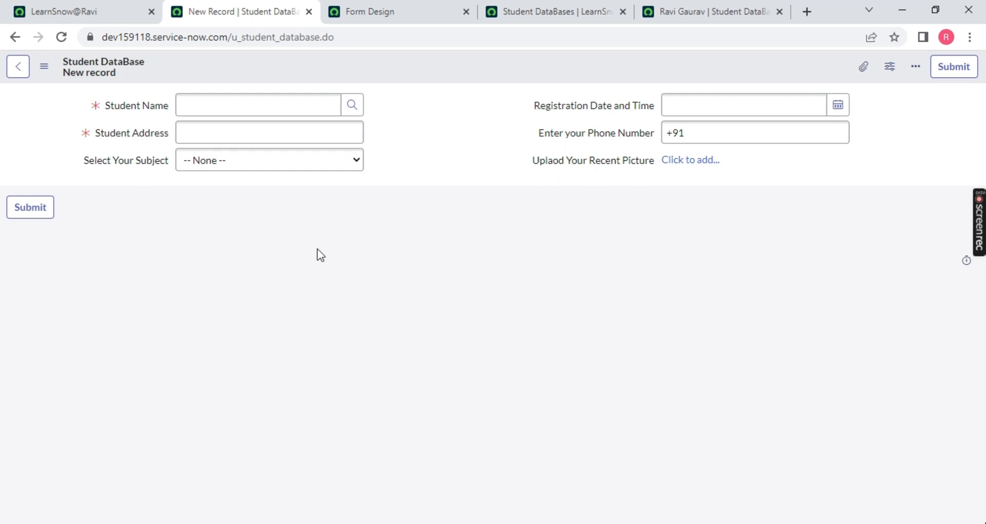